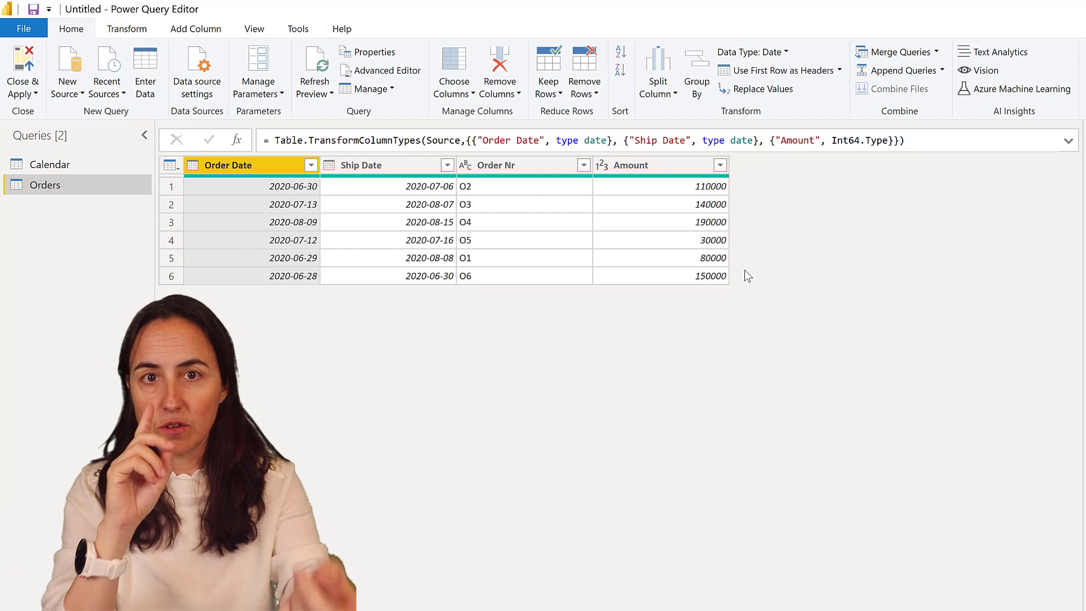
{"action": "mouse_move", "coordinate": [641, 213]}
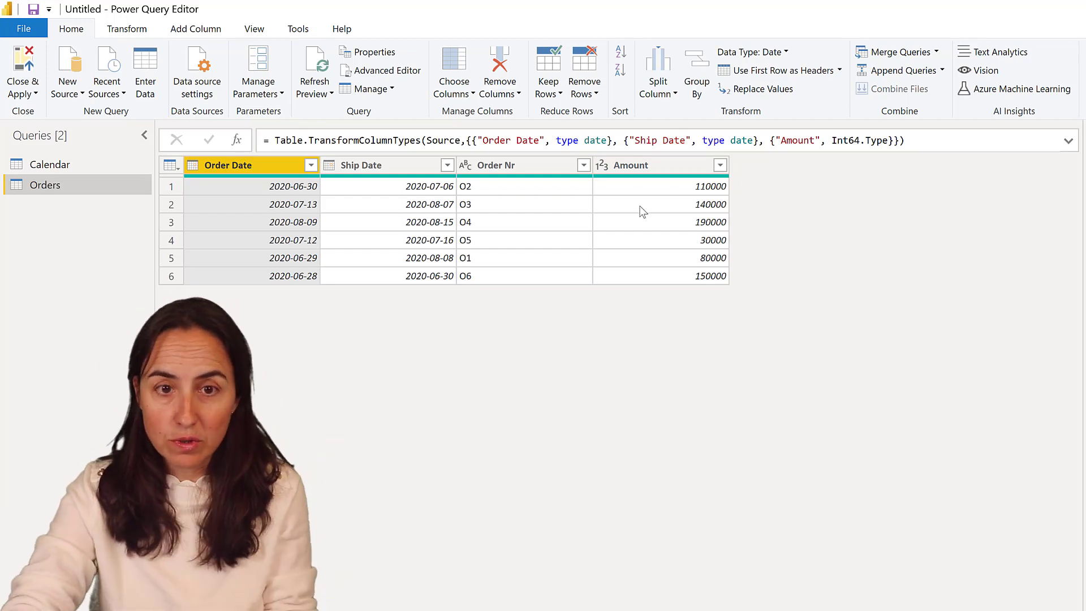
{"action": "mouse_move", "coordinate": [788, 386]}
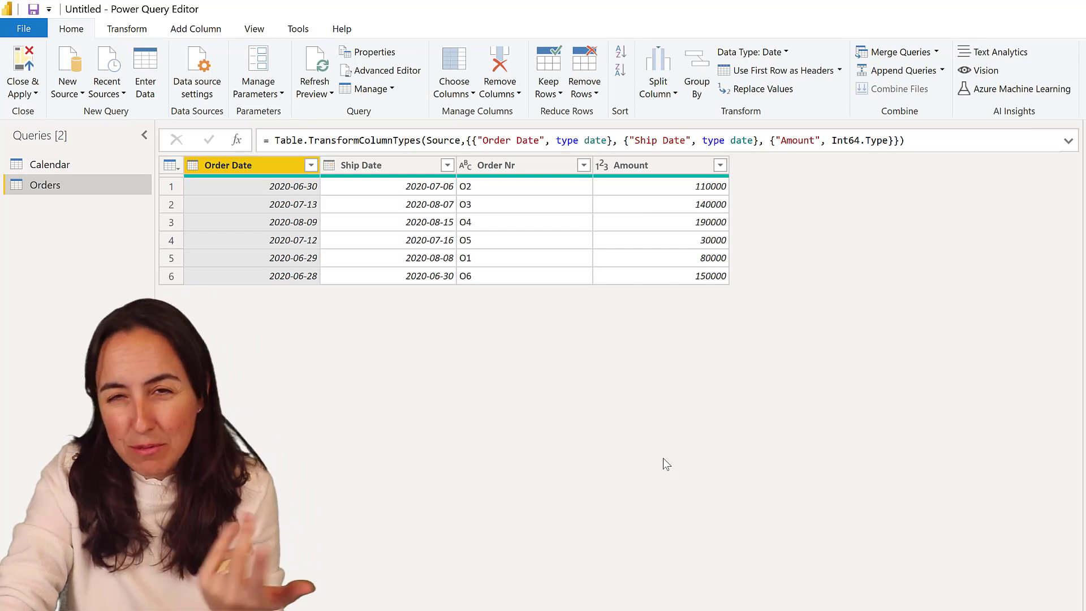
{"action": "mouse_move", "coordinate": [821, 451]}
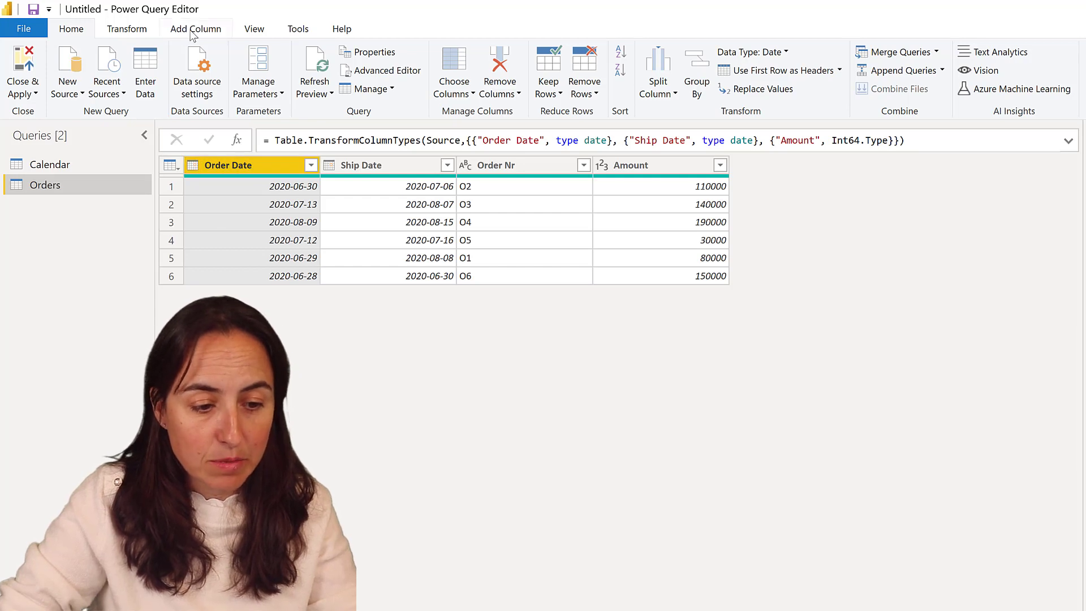
Start a custom column named Days using the Duration.Days function
{"action": "left_click", "coordinate": [195, 28]}
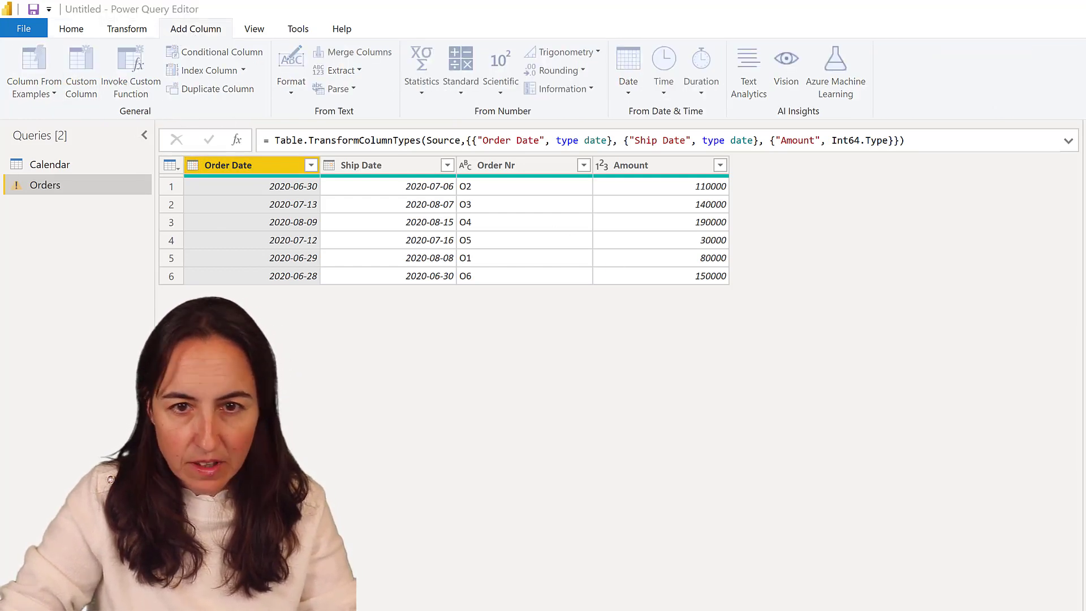
{"action": "left_click", "coordinate": [81, 69]}
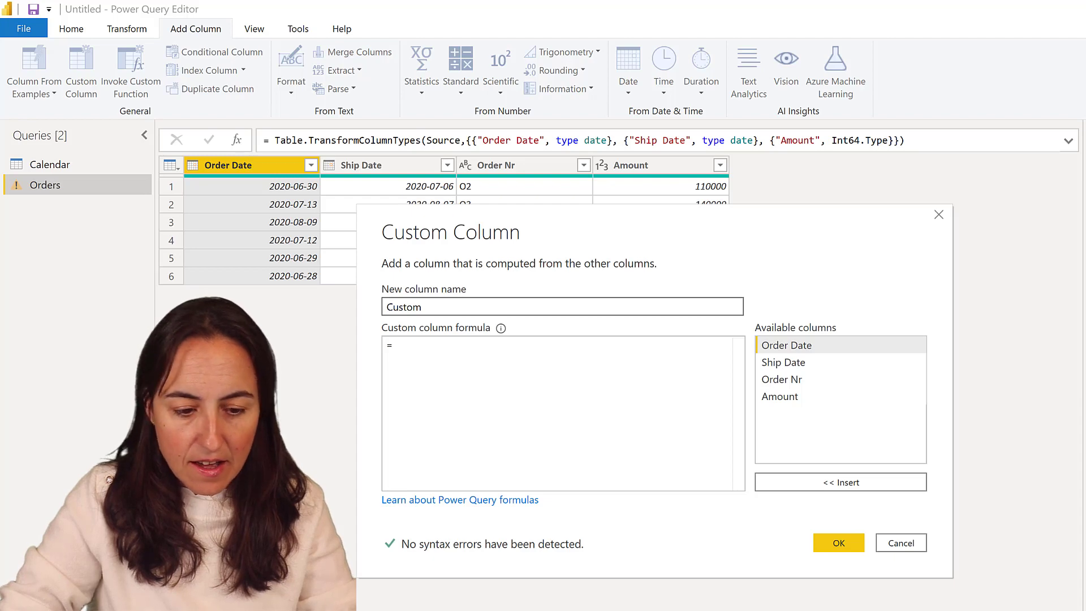
{"action": "type", "text": "Days"}
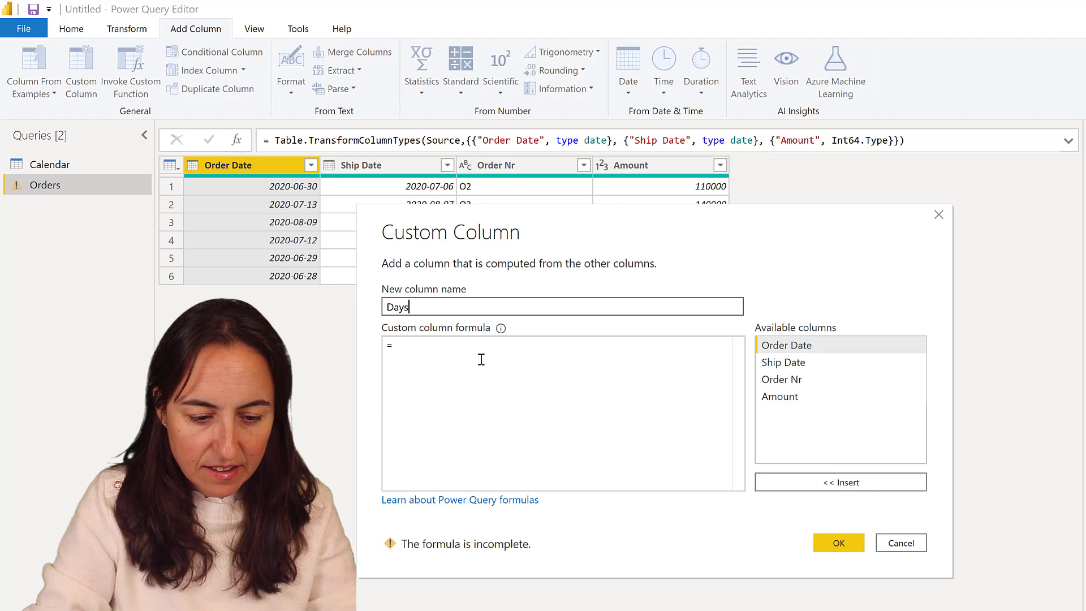
{"action": "type", "text": "Dura"}
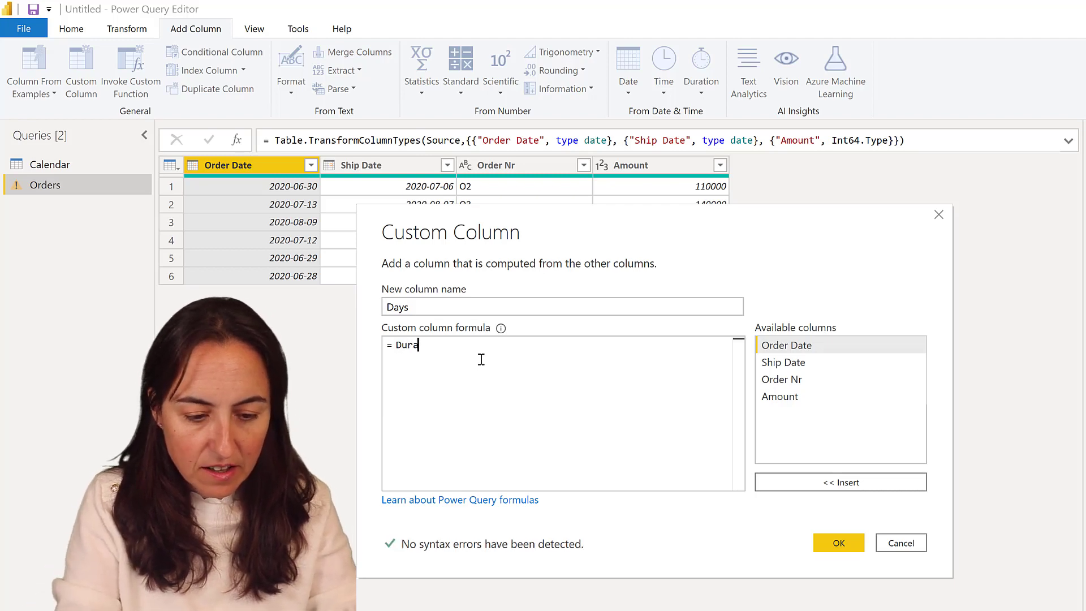
{"action": "type", "text": "tion"}
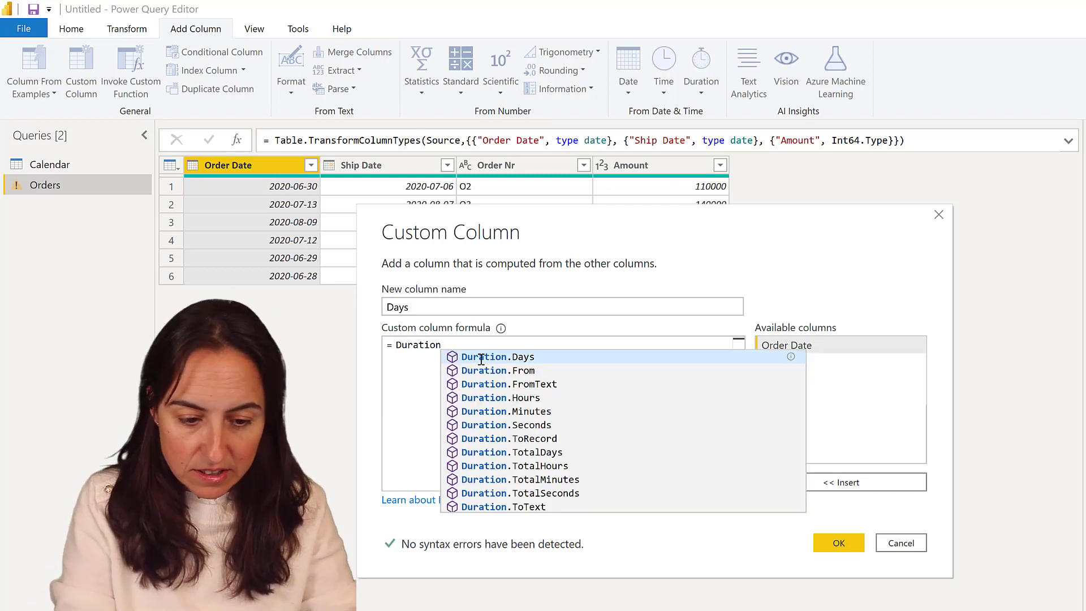
{"action": "left_click", "coordinate": [498, 355]}
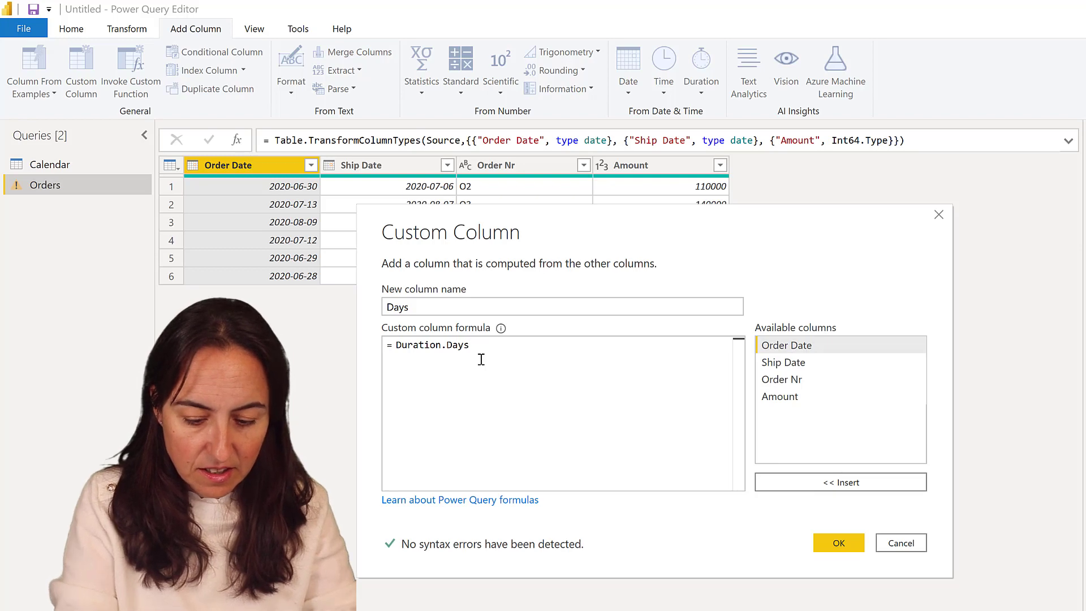
Complete the formula Duration.Days([Ship Date]-[Order Date])+1 and create the Days column
{"action": "type", "text": "([Ship Date]-"}
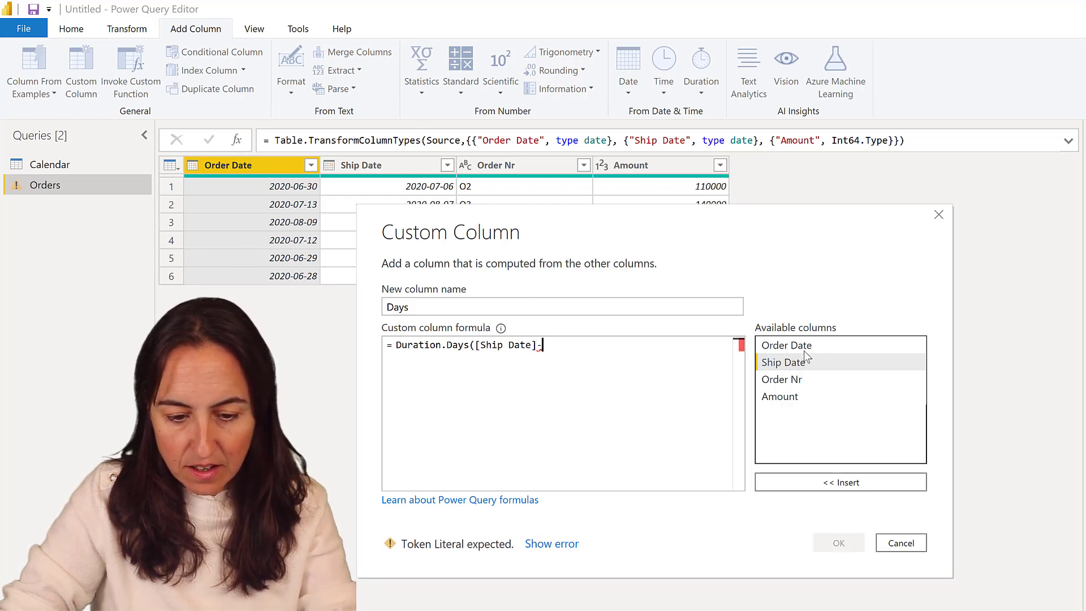
{"action": "type", "text": "[Order Date]"}
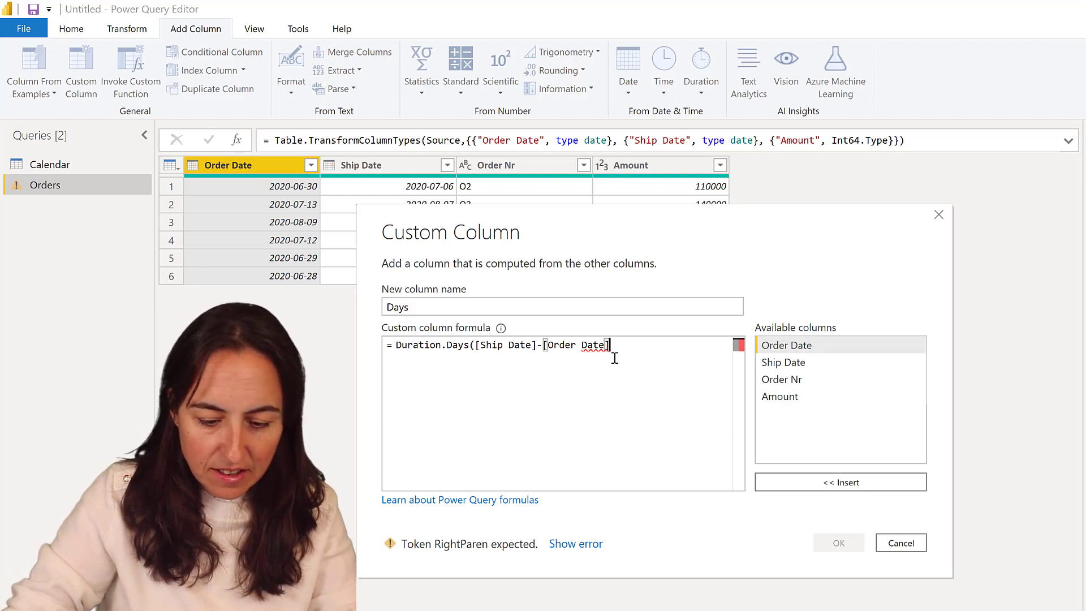
{"action": "type", "text": ")"}
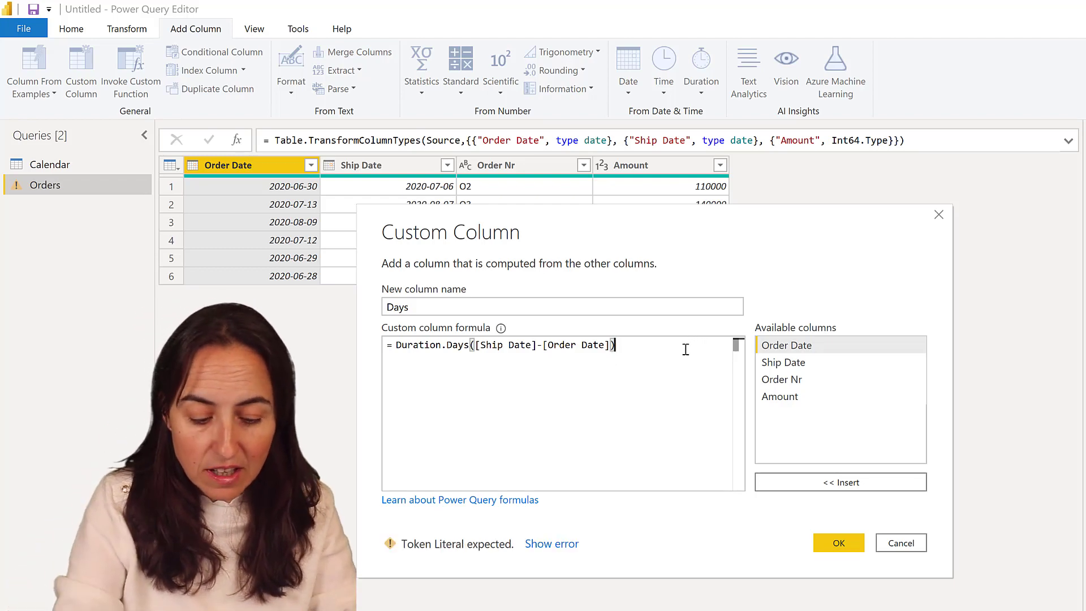
{"action": "type", "text": "+1"}
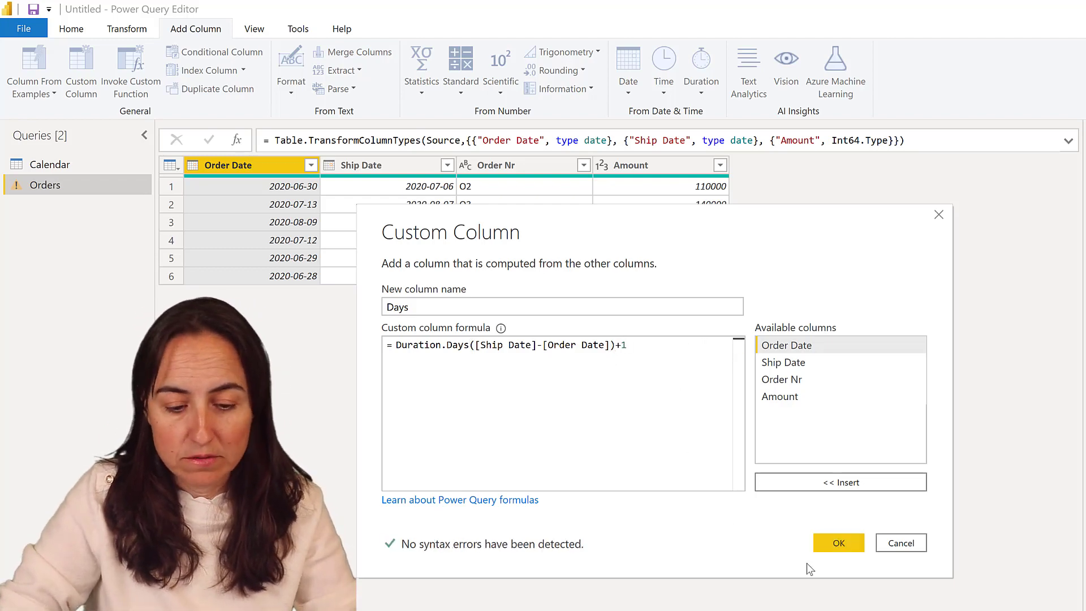
{"action": "left_click", "coordinate": [837, 542]}
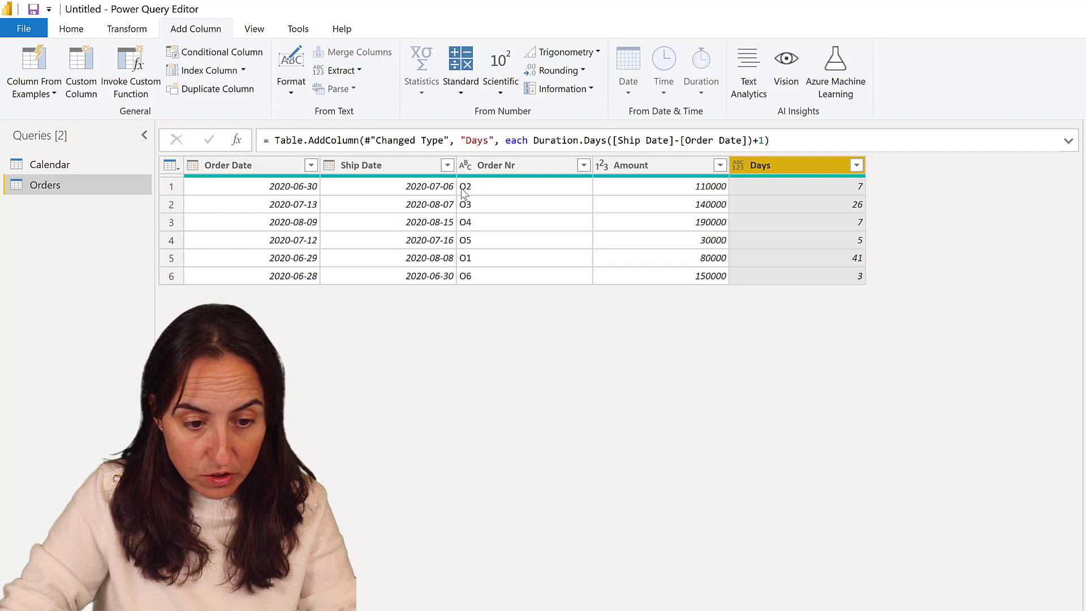
{"action": "mouse_move", "coordinate": [857, 254]}
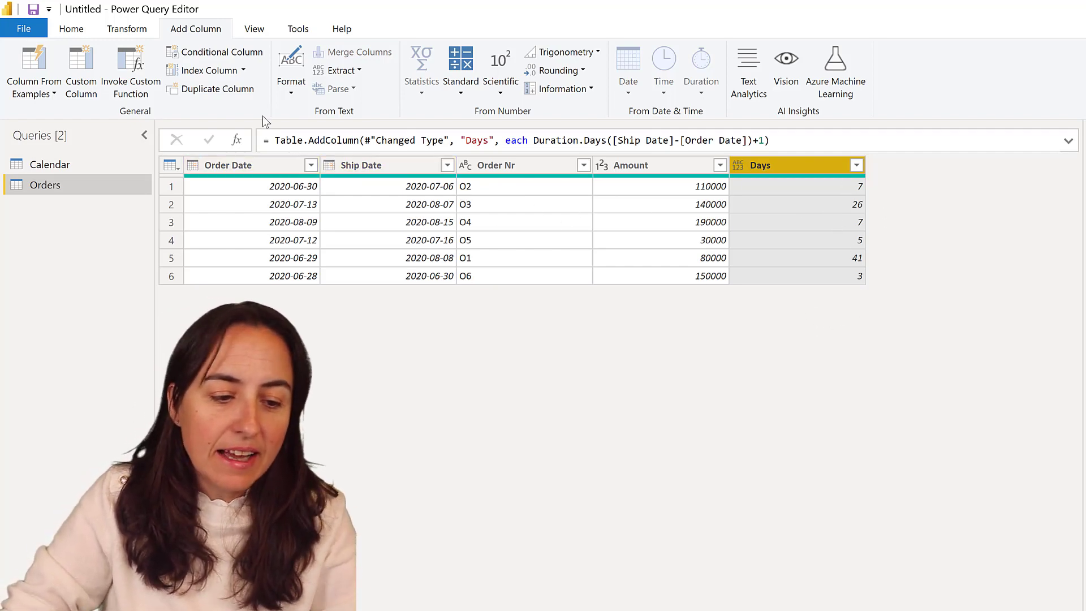
{"action": "mouse_move", "coordinate": [281, 130]}
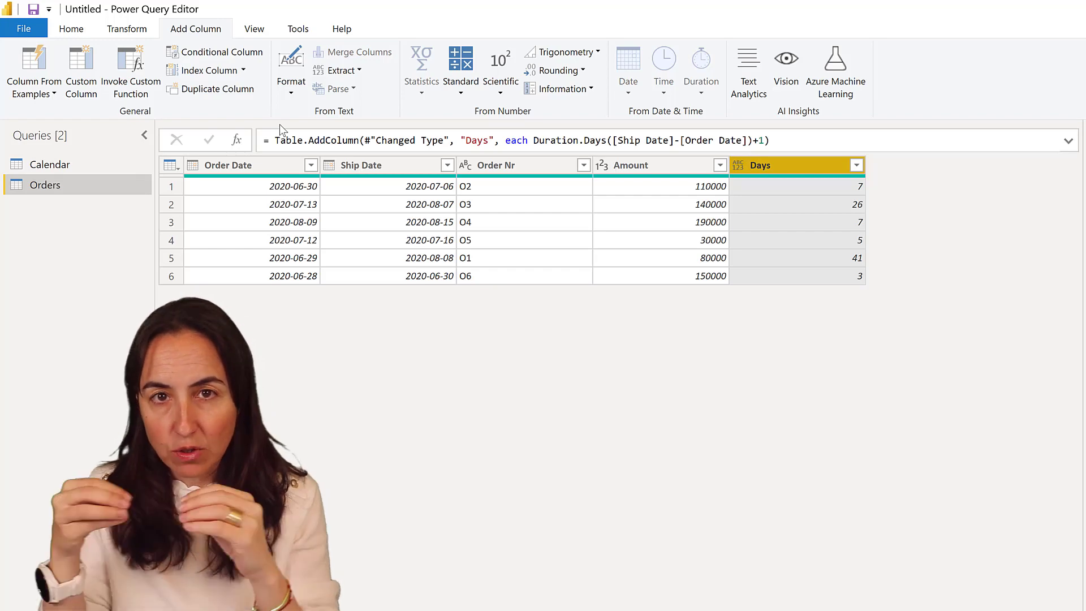
{"action": "mouse_move", "coordinate": [108, 129]}
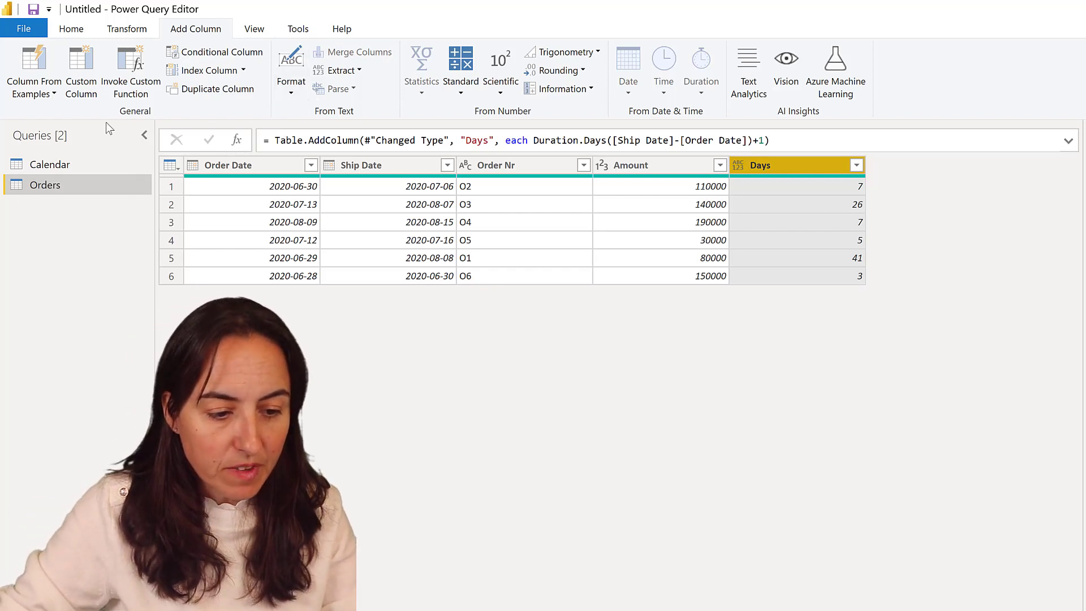
Add a custom column Amt/day with the formula [Amount]/[Days]
{"action": "left_click", "coordinate": [80, 69]}
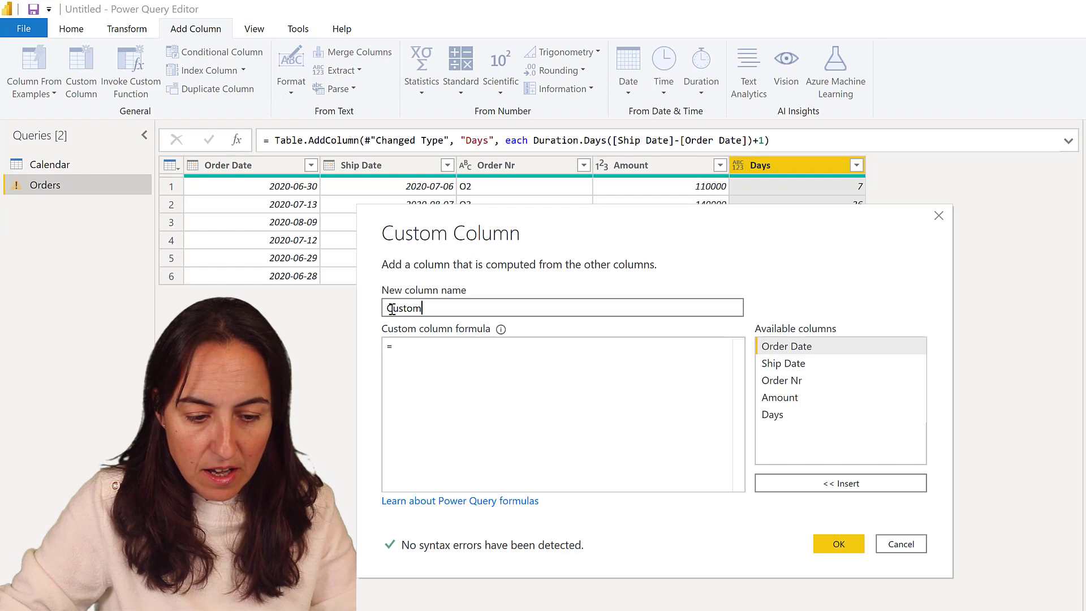
{"action": "type", "text": "Amt/day"}
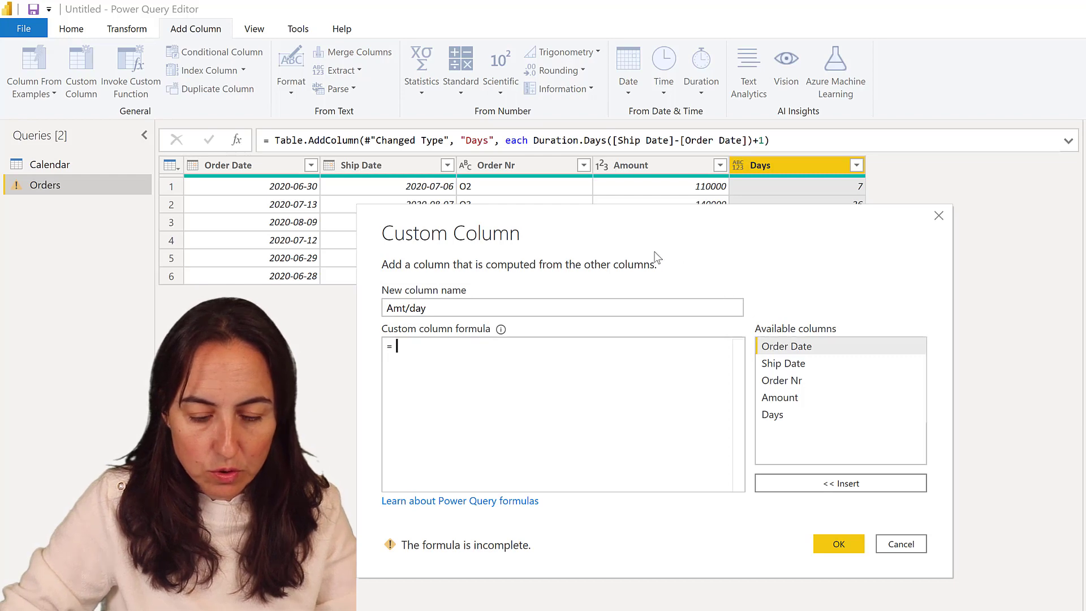
{"action": "double_click", "coordinate": [780, 397]}
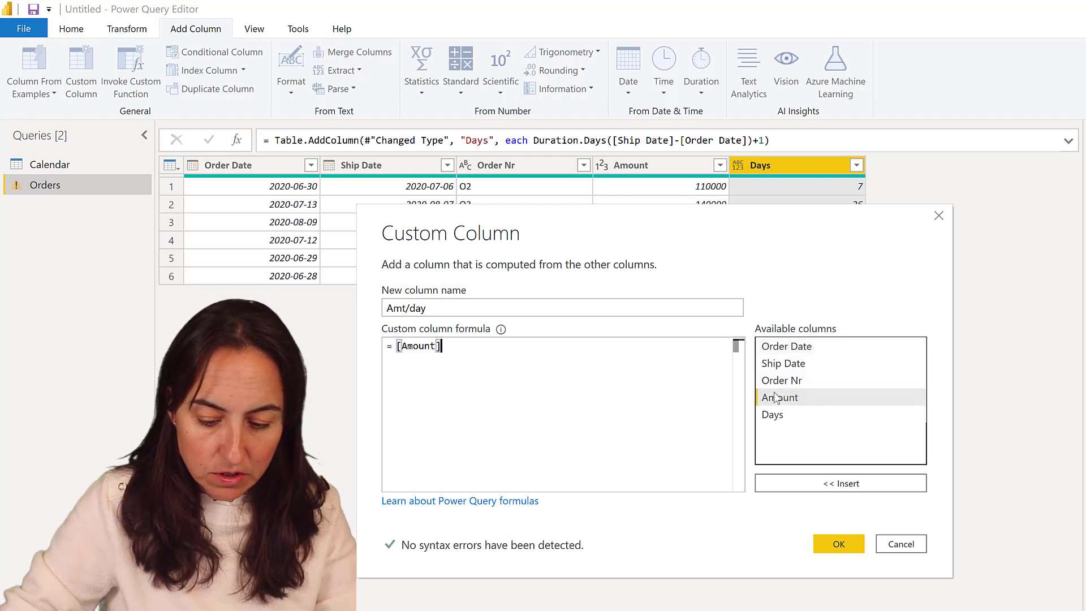
{"action": "type", "text": "/"}
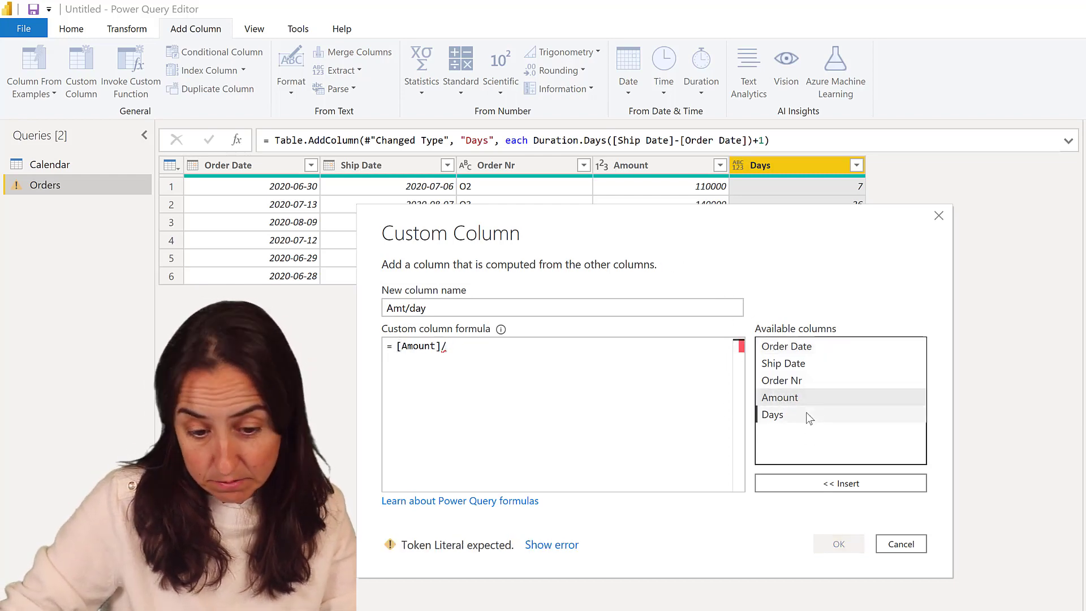
{"action": "left_click", "coordinate": [838, 543]}
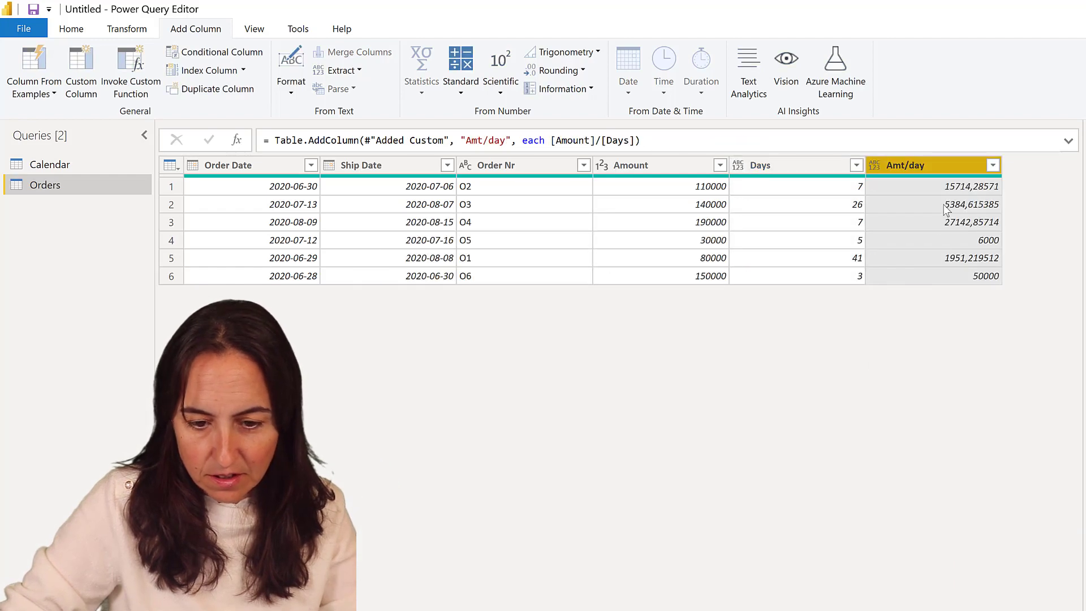
{"action": "mouse_move", "coordinate": [952, 281]}
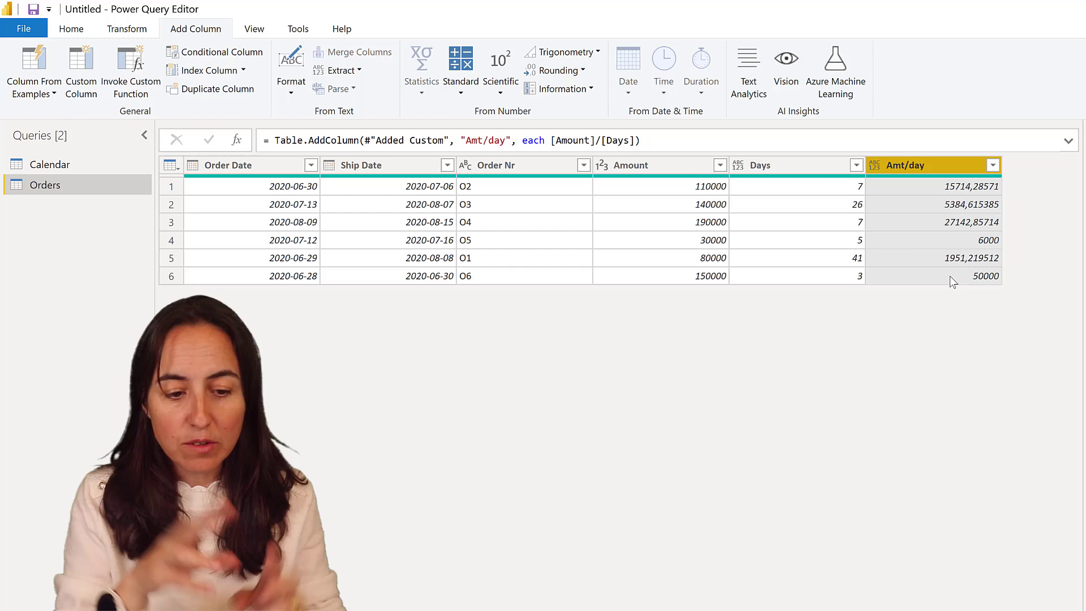
{"action": "mouse_move", "coordinate": [328, 376]}
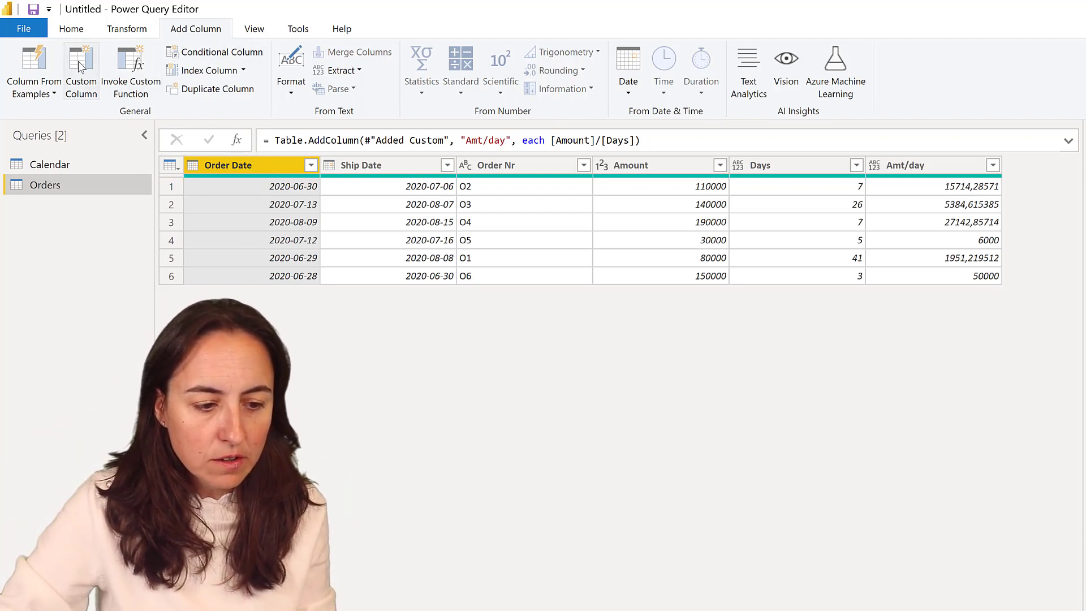
Start a custom column Dates with List.Dates([Order Date],[Days], ...)
{"action": "left_click", "coordinate": [80, 69]}
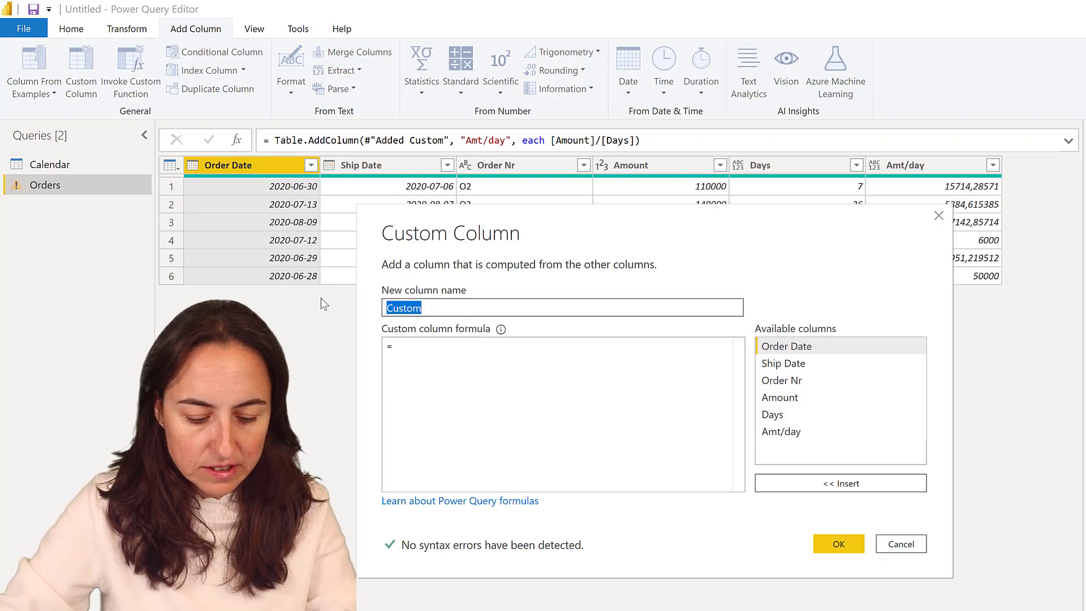
{"action": "type", "text": "Dates"}
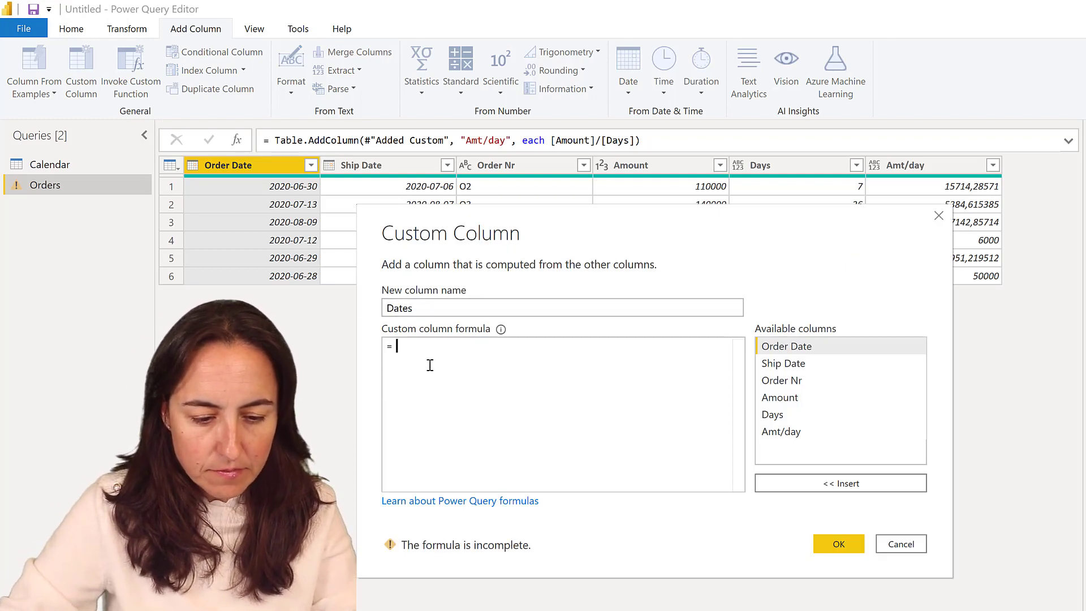
{"action": "type", "text": "List.Dates"}
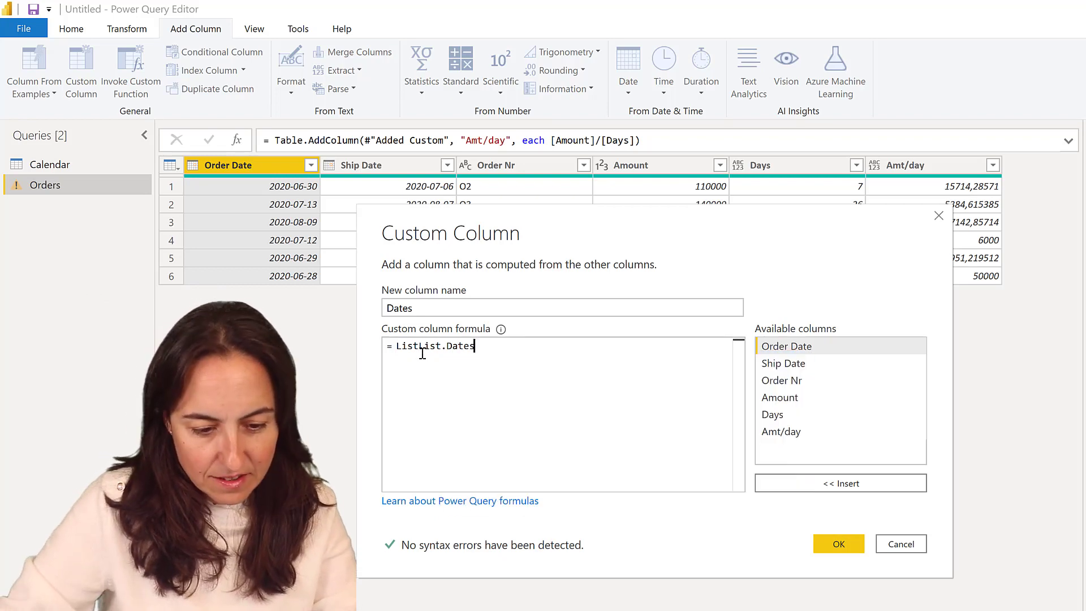
{"action": "key", "text": "Backspace"}
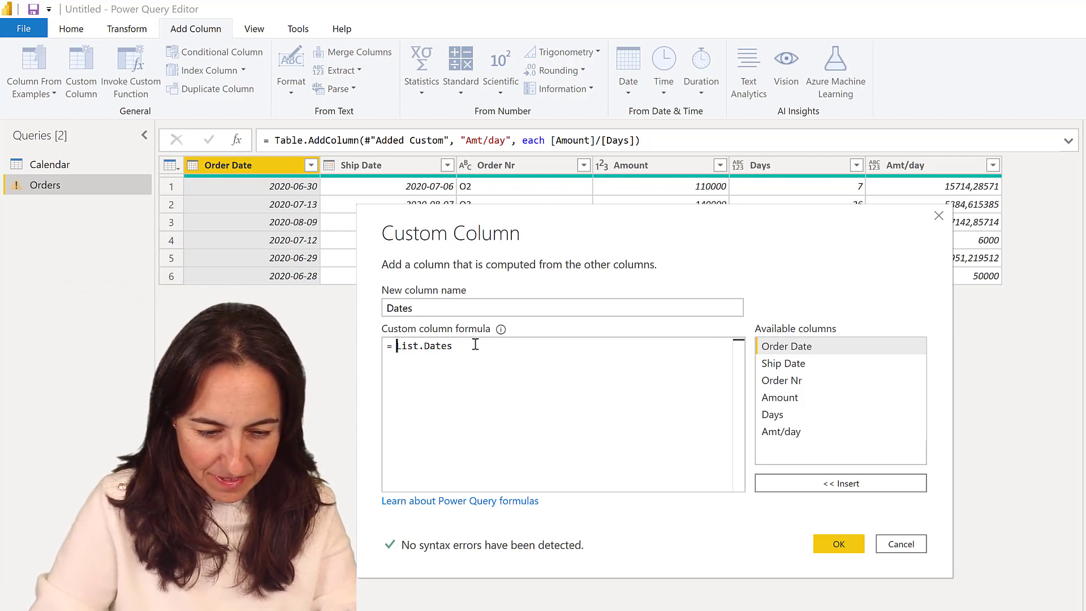
{"action": "type", "text": "("}
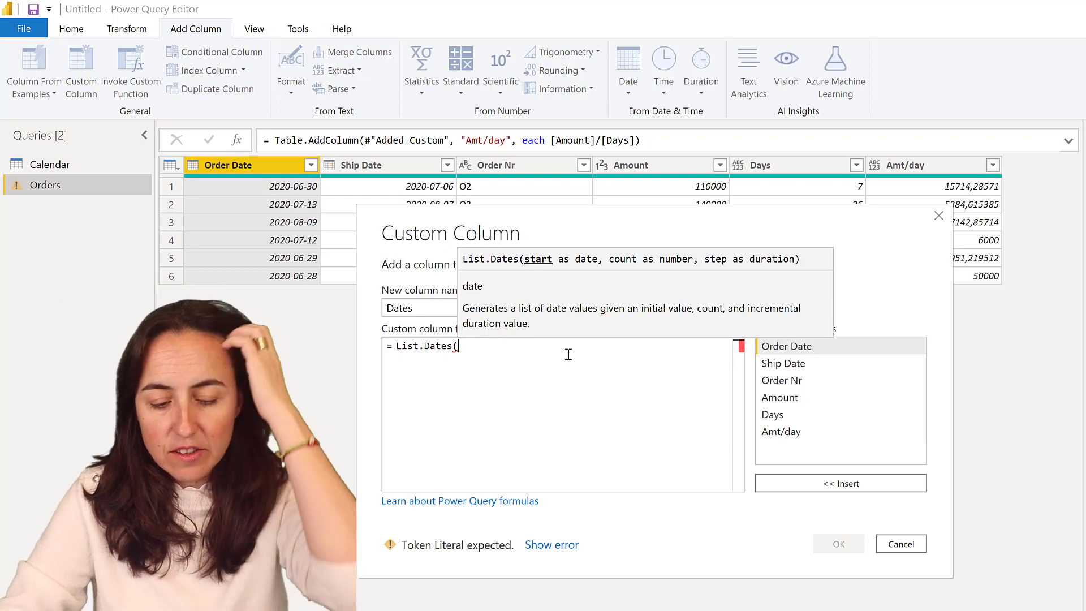
{"action": "mouse_move", "coordinate": [550, 266]}
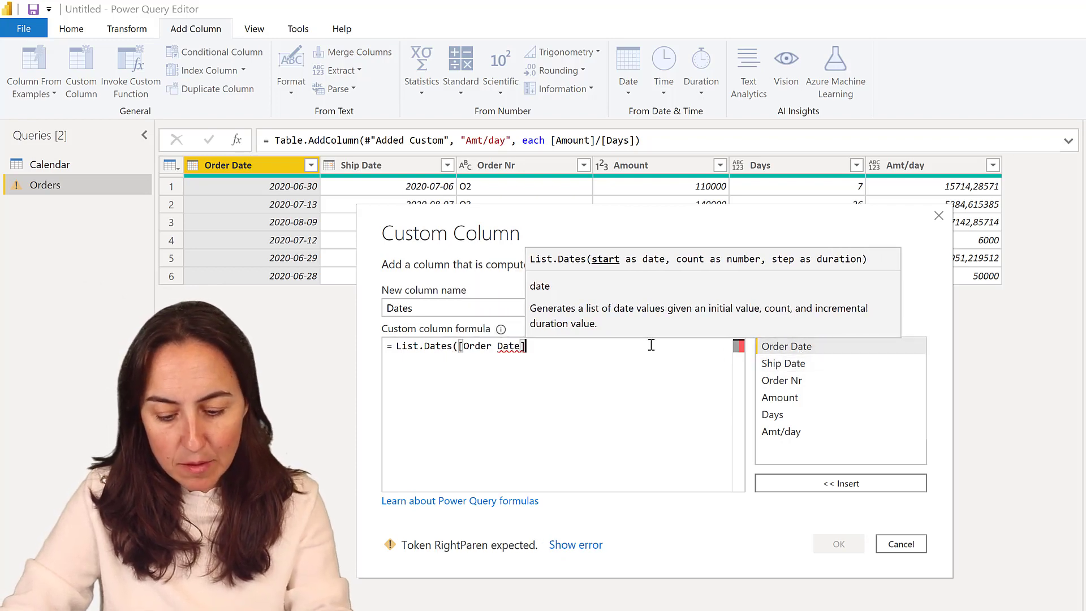
{"action": "type", "text": ","}
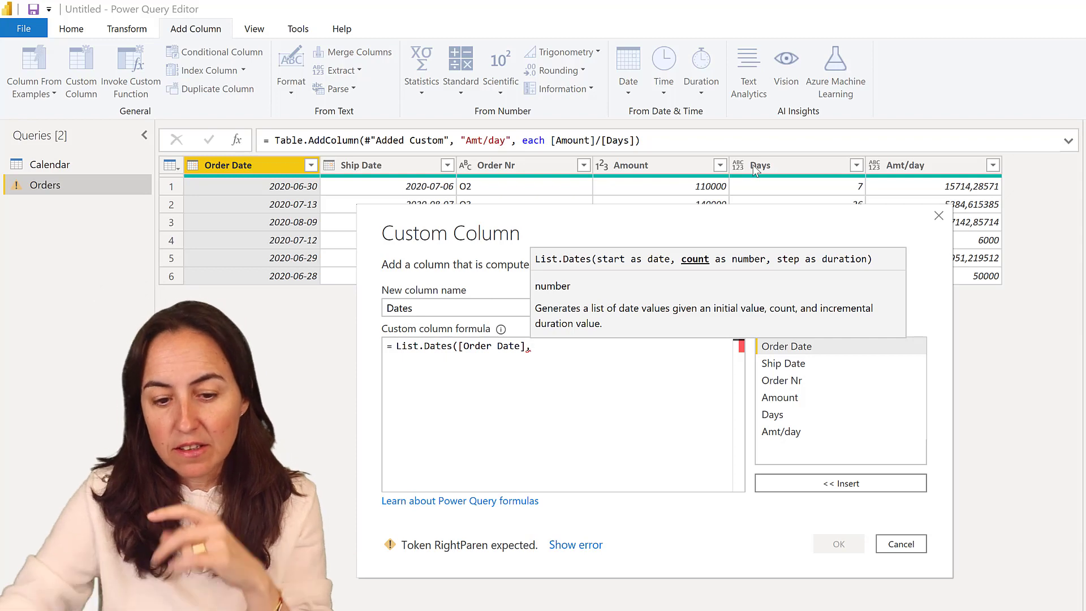
{"action": "mouse_move", "coordinate": [654, 372]}
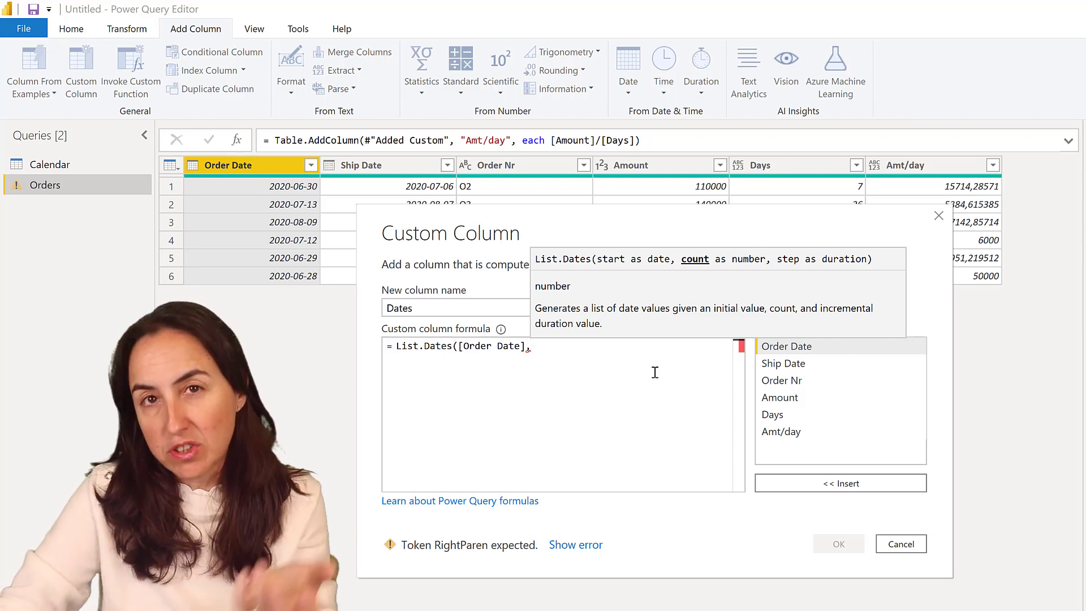
{"action": "mouse_move", "coordinate": [781, 414]}
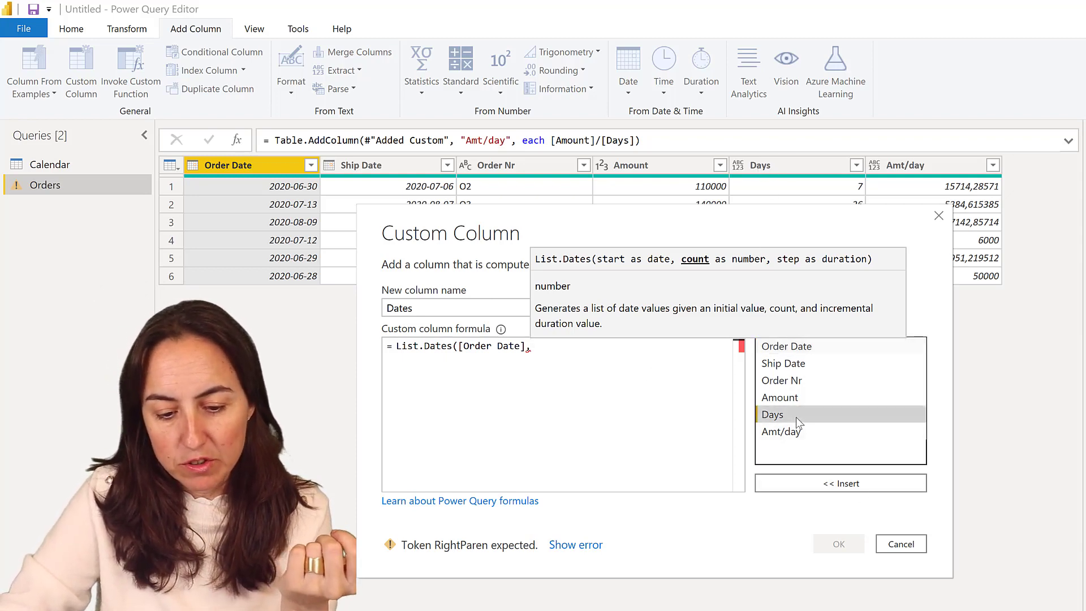
{"action": "type", "text": "[Days],"}
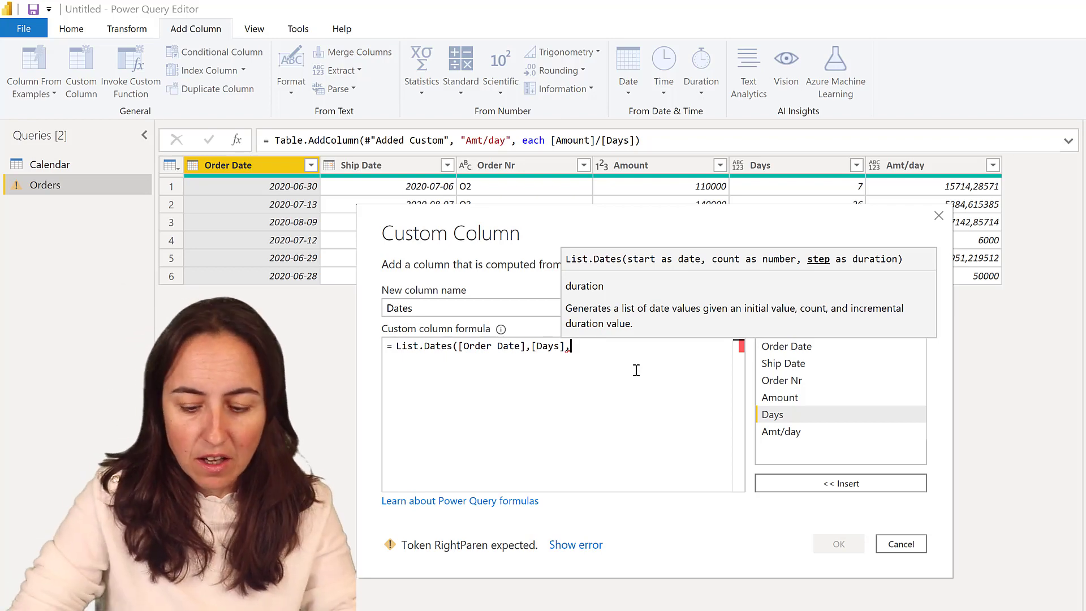
Finish the formula with #duration(1,0,0,0) and create the Dates column
{"action": "type", "text": "#durat"}
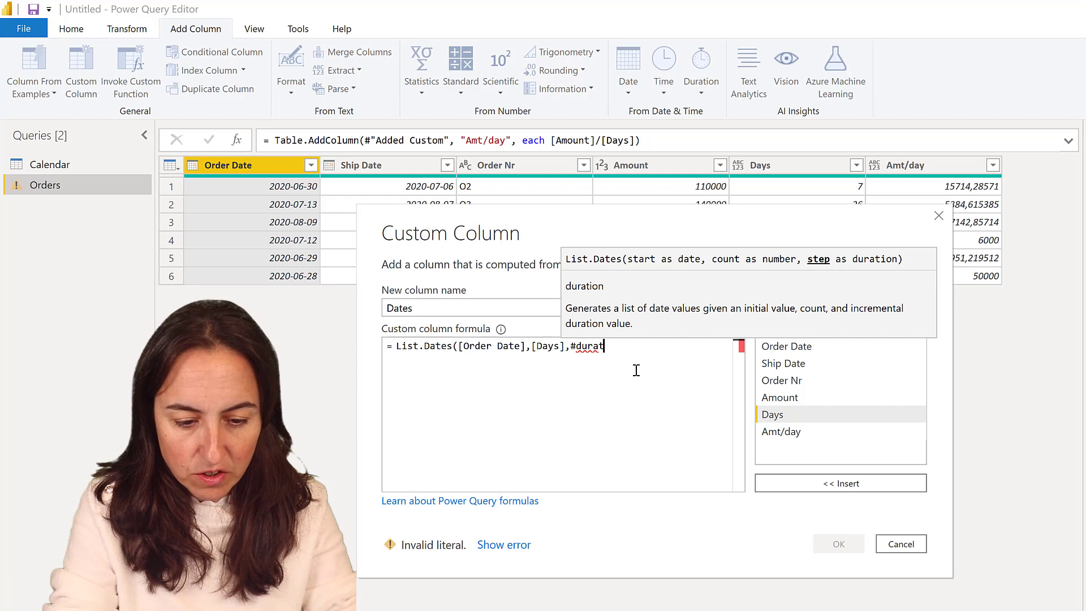
{"action": "type", "text": "ion("}
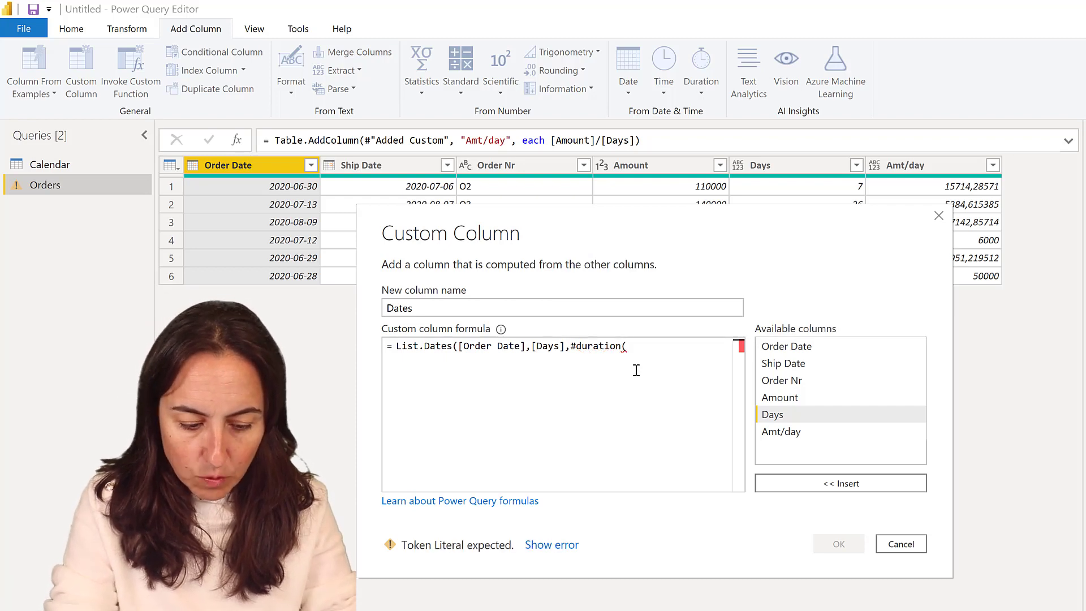
{"action": "type", "text": "1,"}
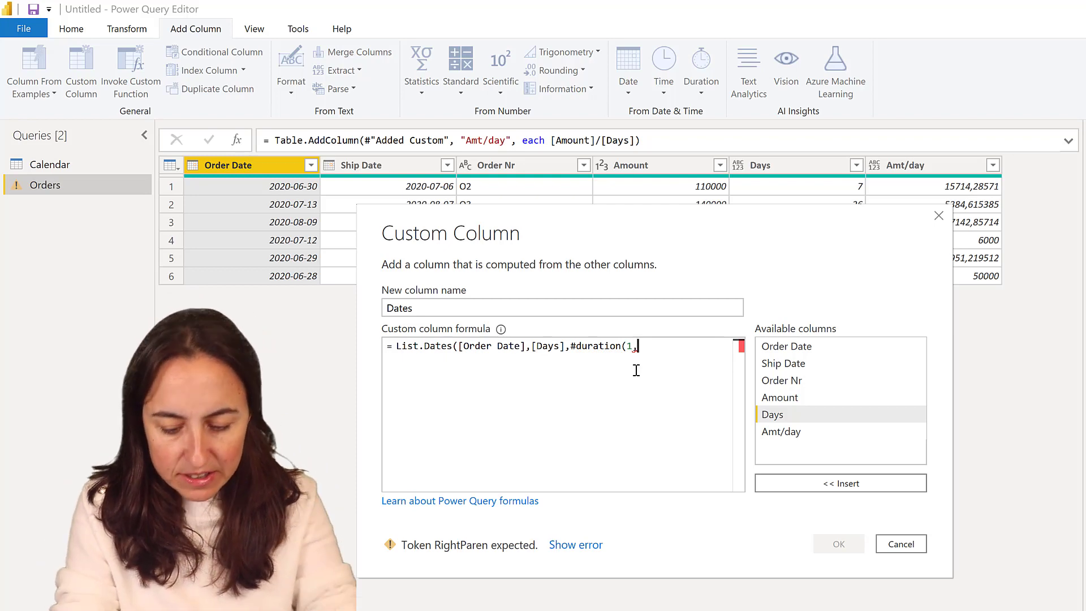
{"action": "type", "text": "0,0,0"}
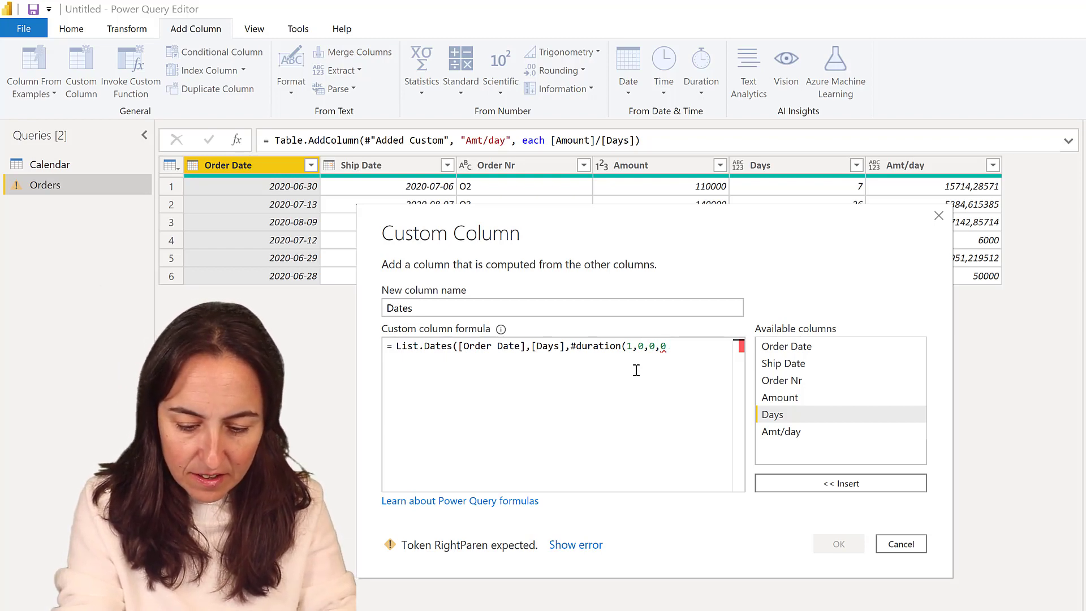
{"action": "type", "text": "))"}
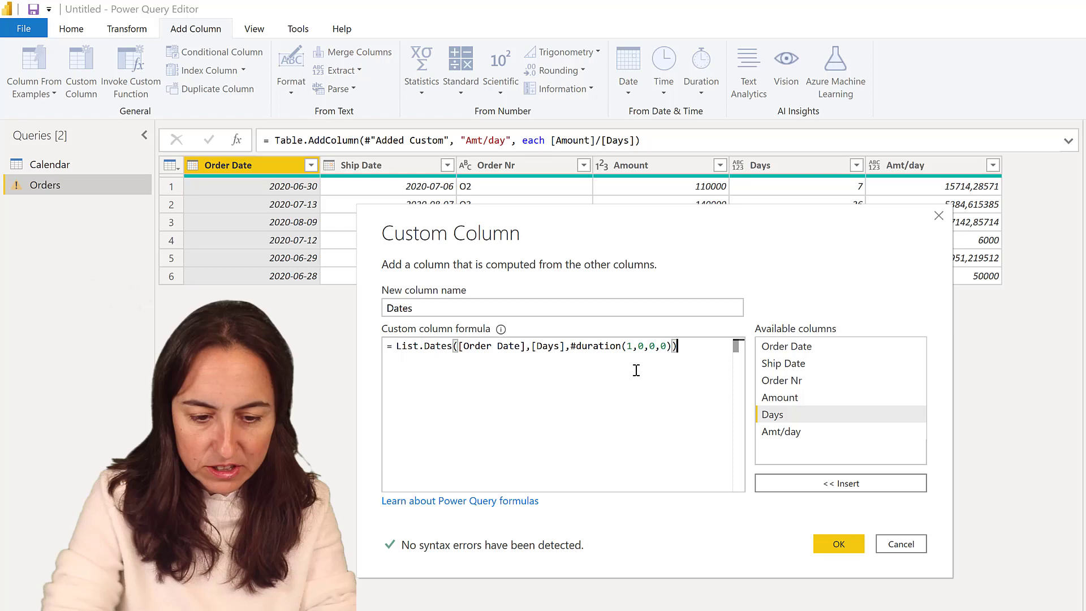
{"action": "left_click", "coordinate": [838, 544]}
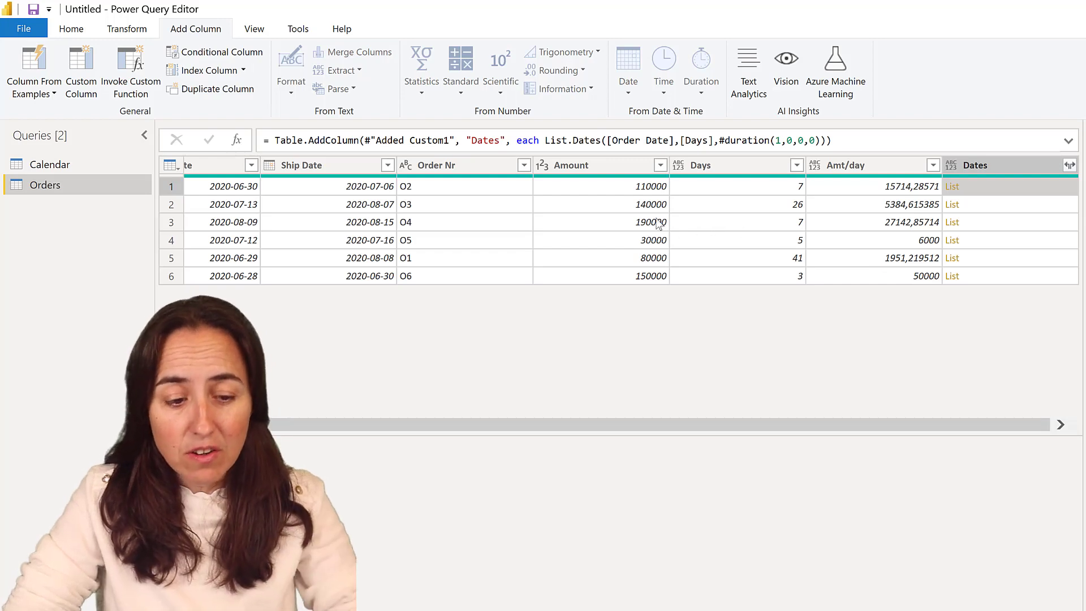
Select Order Nr, Amount and Dates and bring up the column actions
{"action": "left_click", "coordinate": [436, 165]}
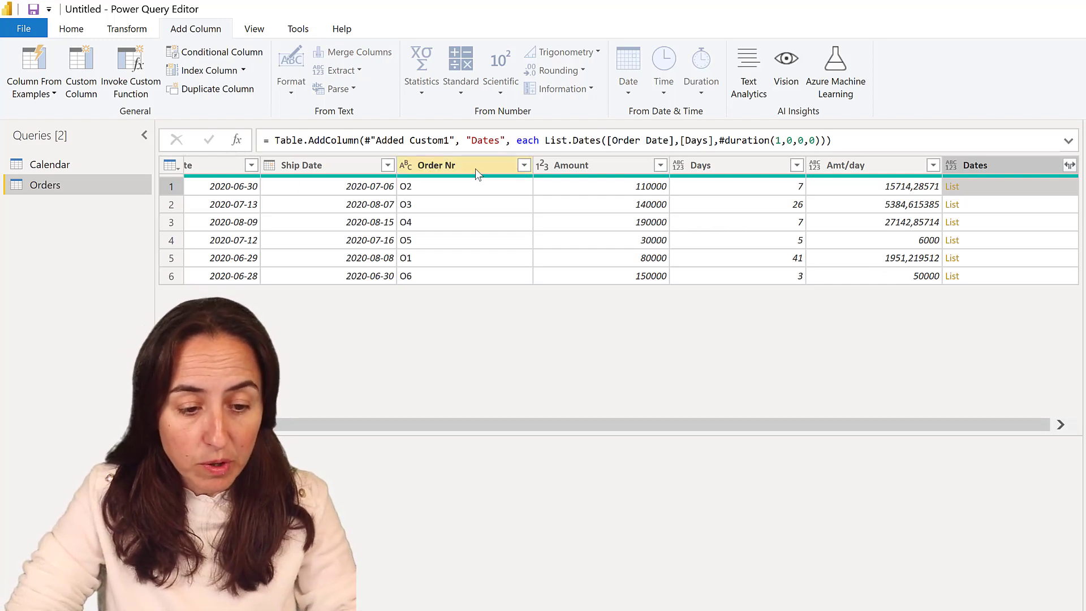
{"action": "left_click", "coordinate": [569, 164]}
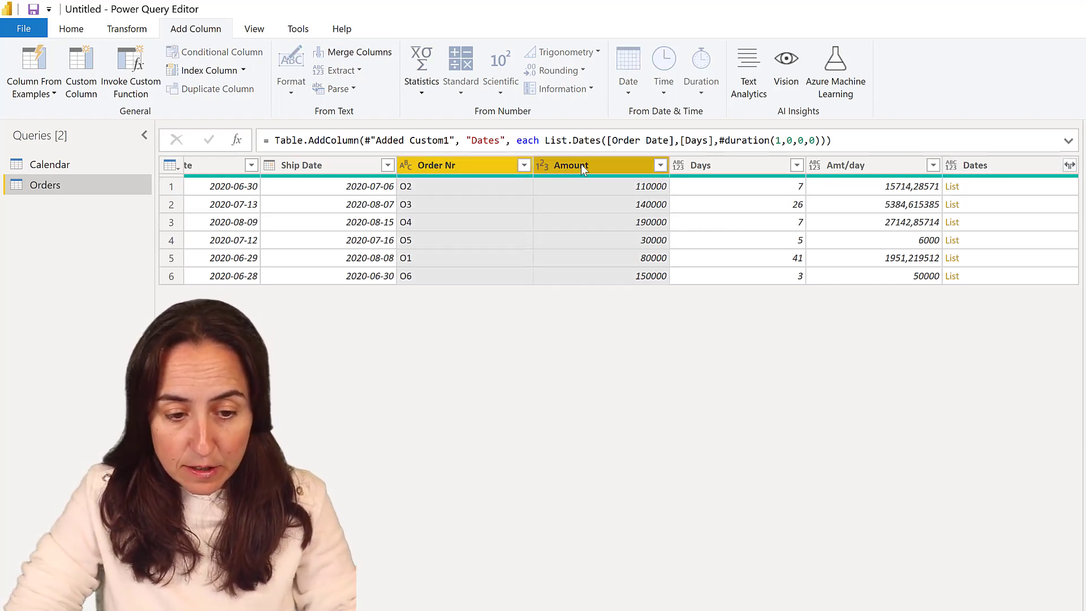
{"action": "left_click", "coordinate": [977, 165]}
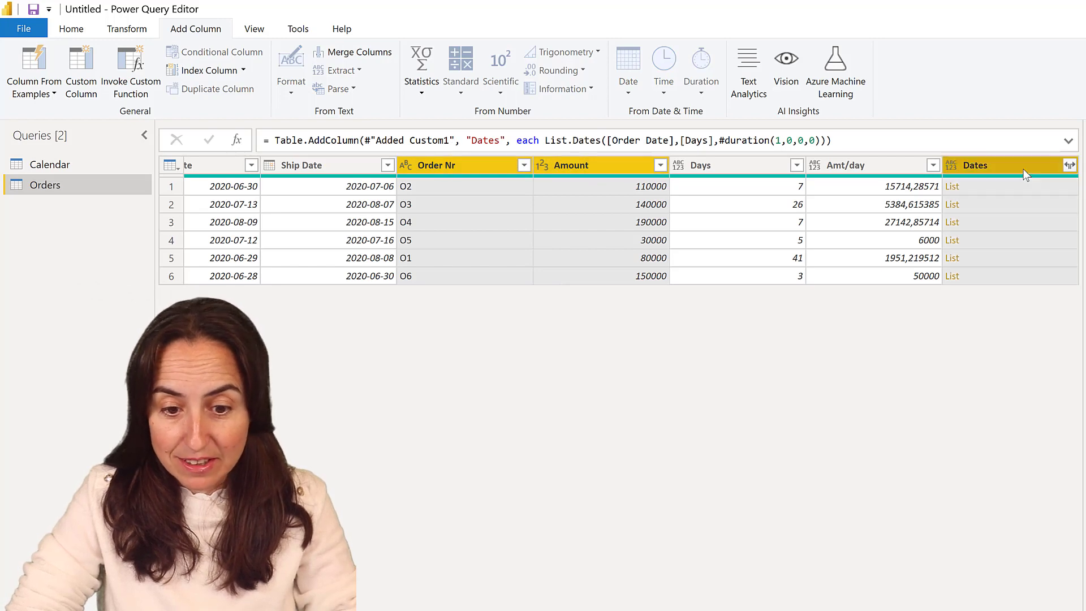
{"action": "right_click", "coordinate": [977, 165]}
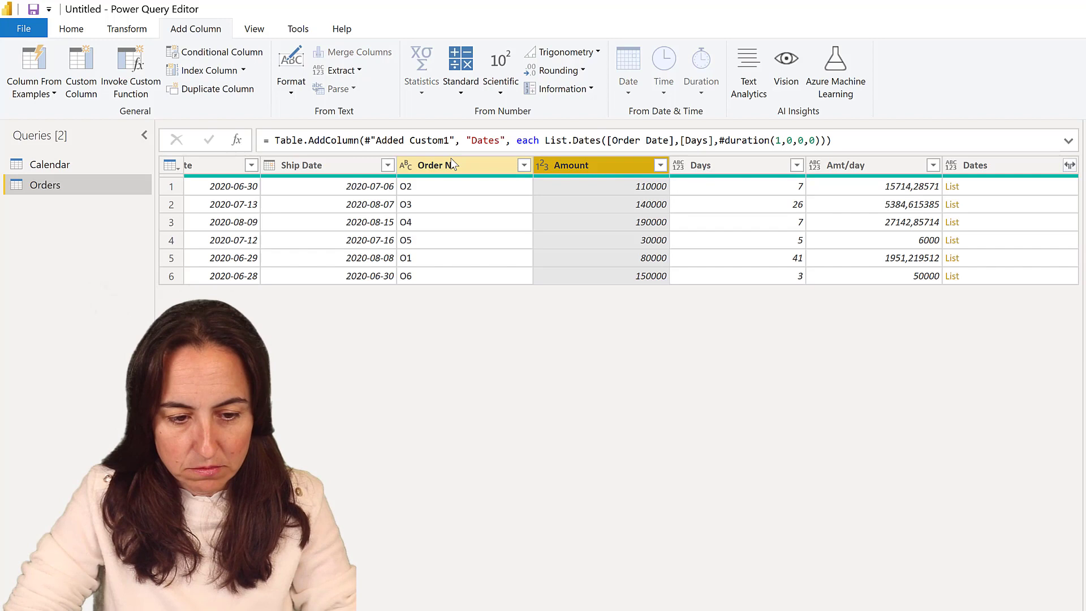
Reselect Order Nr, Amt/day and Dates and remove all other columns
{"action": "left_click", "coordinate": [846, 165]}
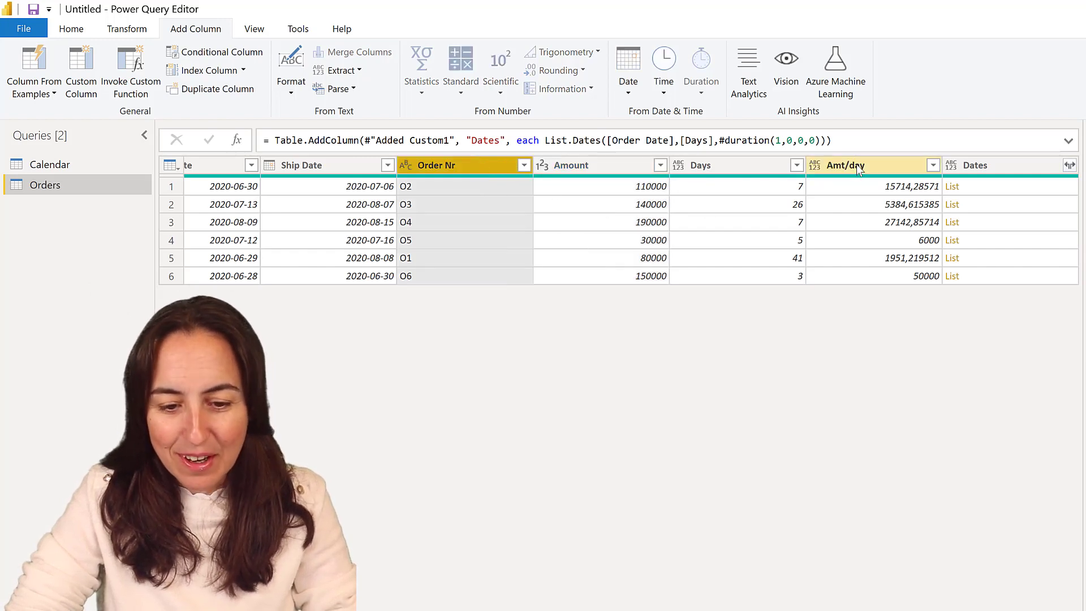
{"action": "left_click", "coordinate": [977, 164]}
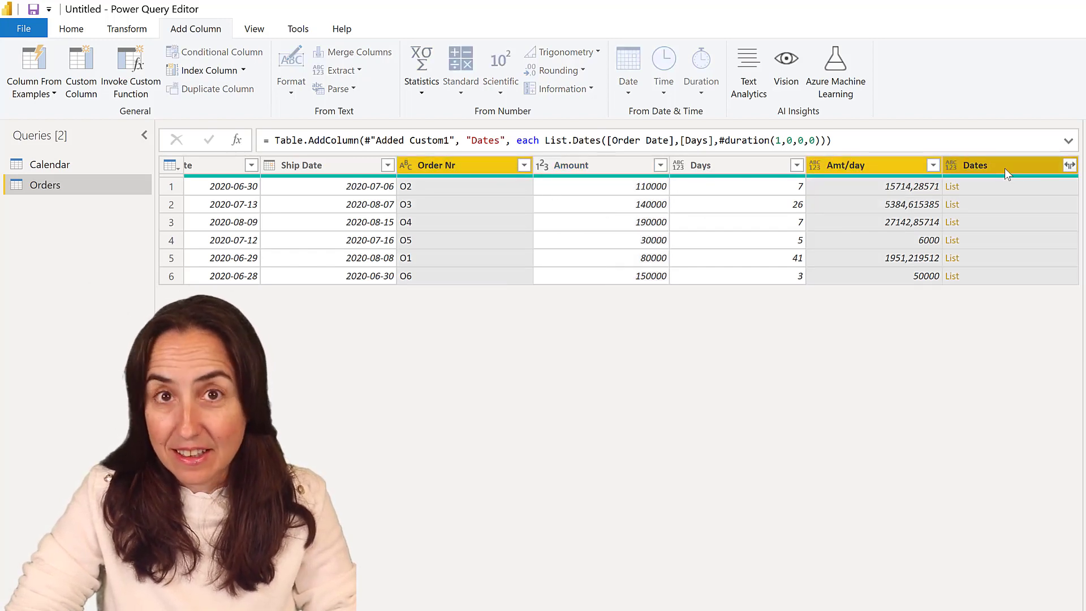
{"action": "right_click", "coordinate": [1004, 165]}
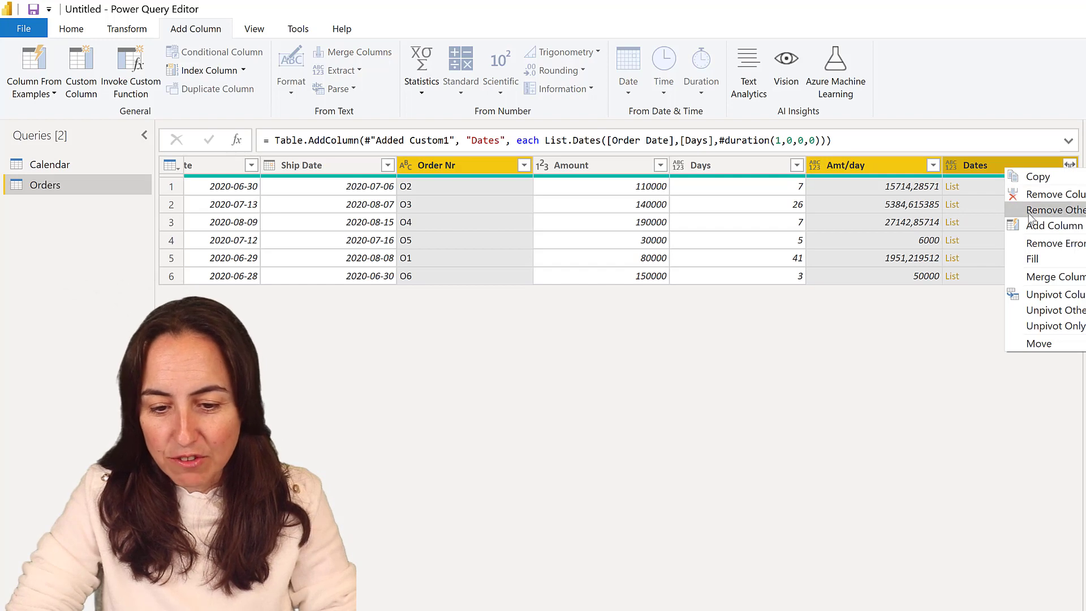
{"action": "left_click", "coordinate": [1052, 210]}
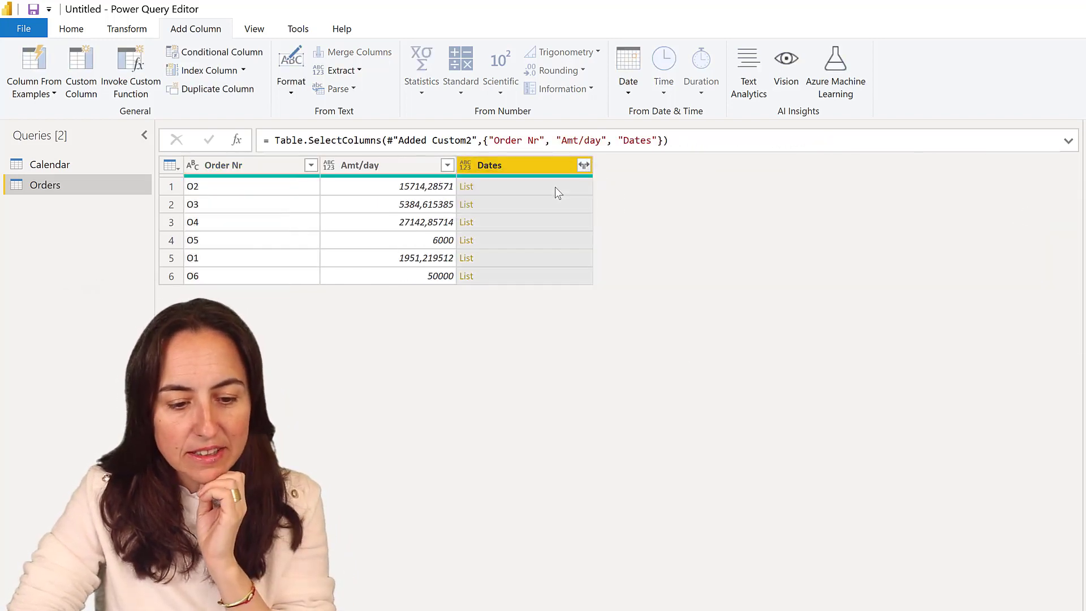
Expand Dates to new rows, set Amt/day to Decimal Number and Dates to Date
{"action": "left_click", "coordinate": [584, 165]}
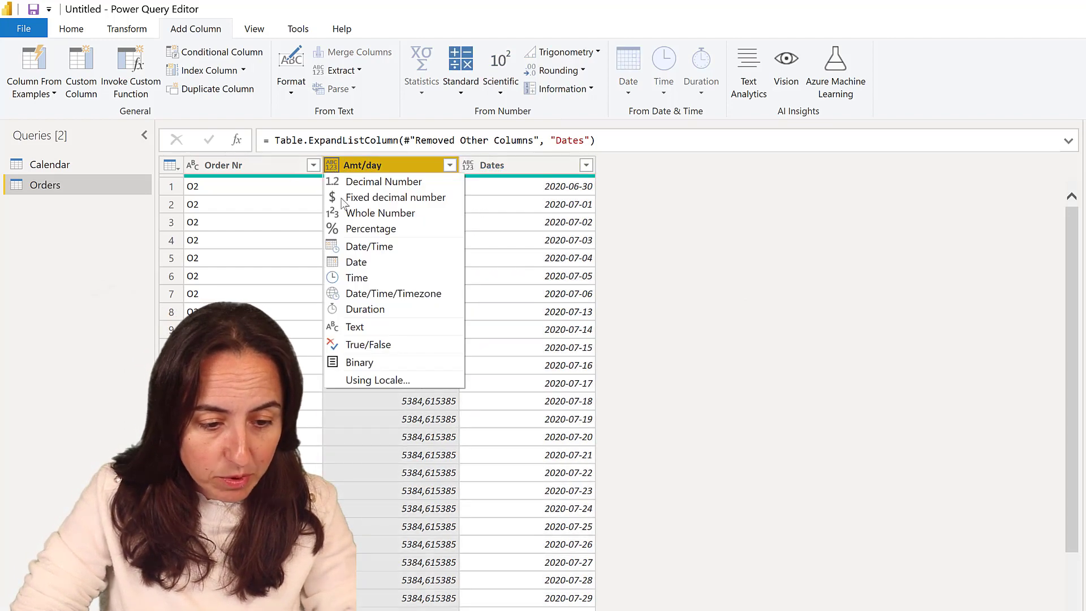
{"action": "left_click", "coordinate": [383, 182]}
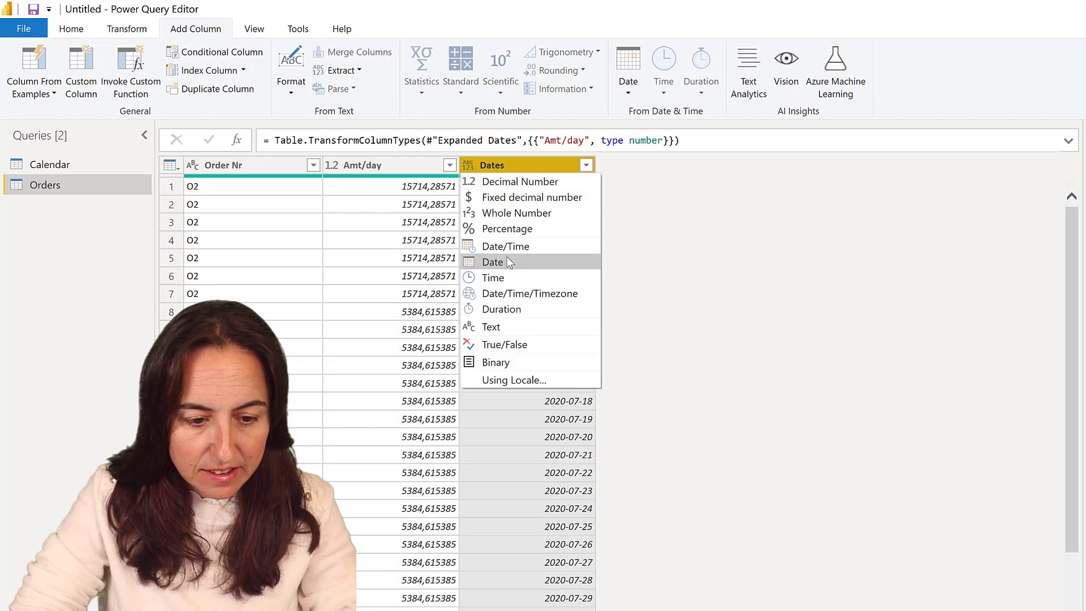
{"action": "left_click", "coordinate": [493, 262]}
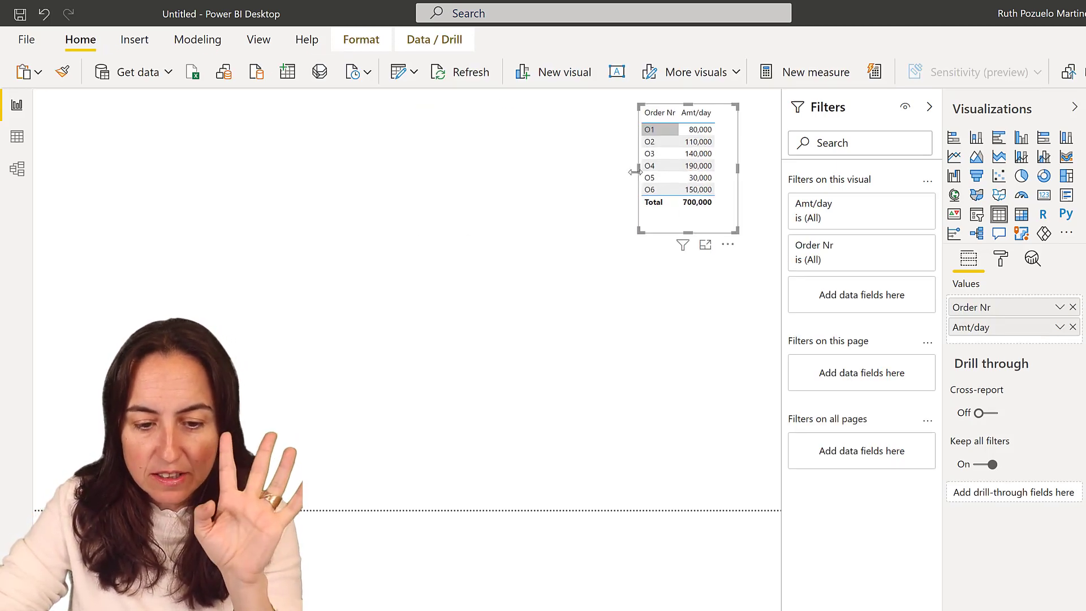
Start a new visual on the report canvas
{"action": "left_click", "coordinate": [1001, 259]}
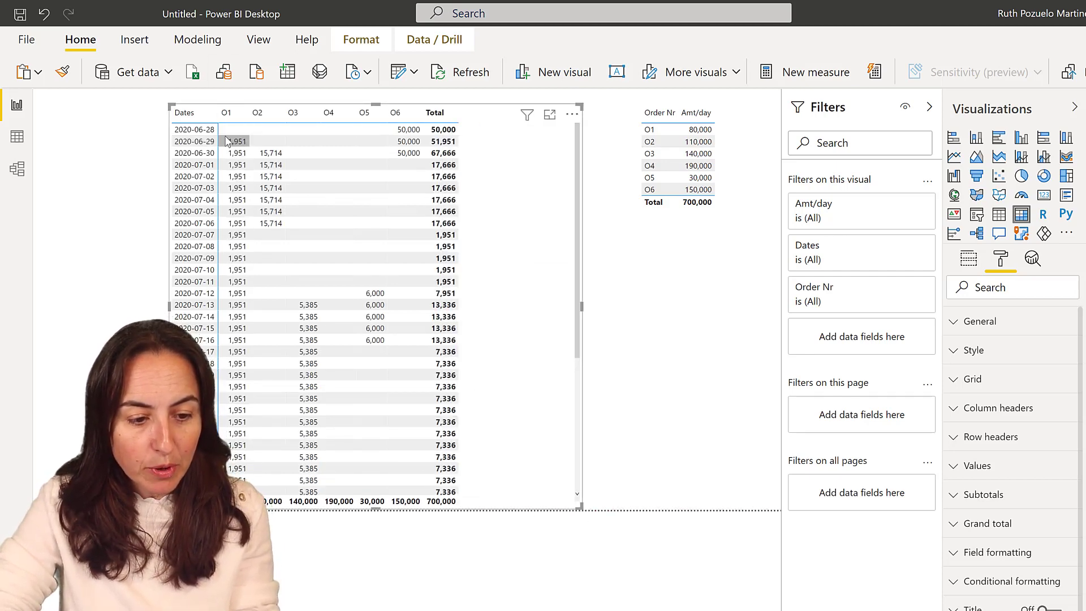
Select the date matrix visual to rework it
{"action": "scroll", "scroll_direction": "down", "scroll_amount": 3}
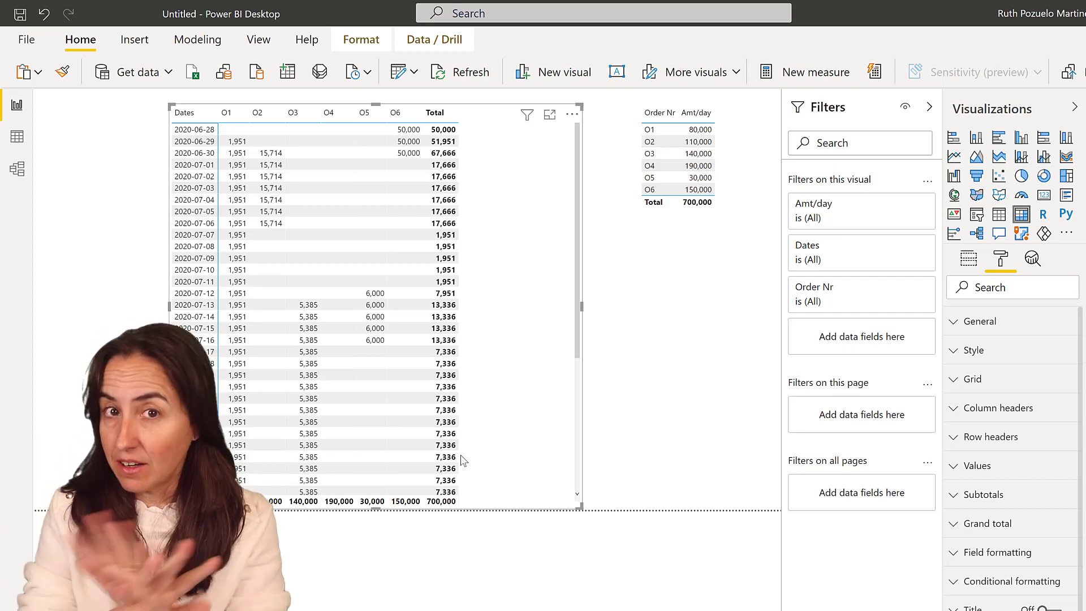
{"action": "left_click", "coordinate": [16, 168]}
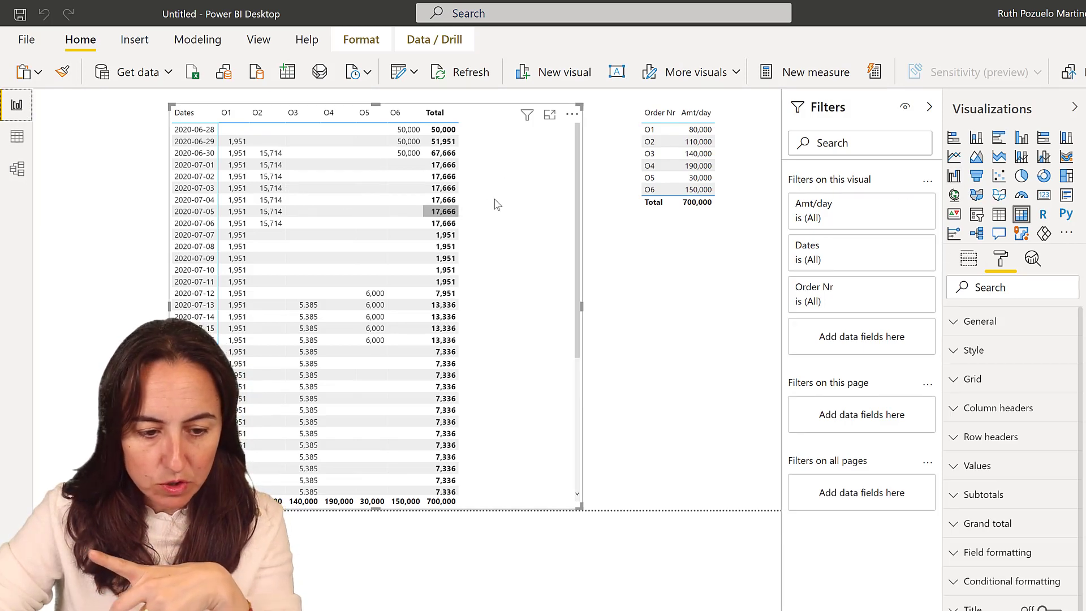
{"action": "mouse_move", "coordinate": [910, 275]}
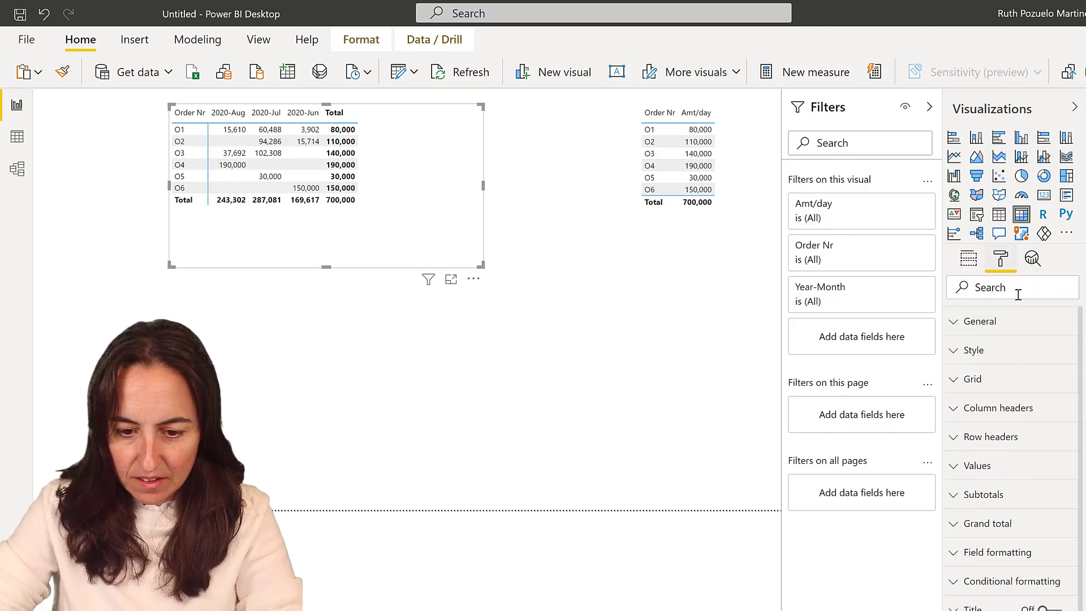
Raise the matrix text size to 14 pt and sort Year-Month ascending
{"action": "type", "text": "text"}
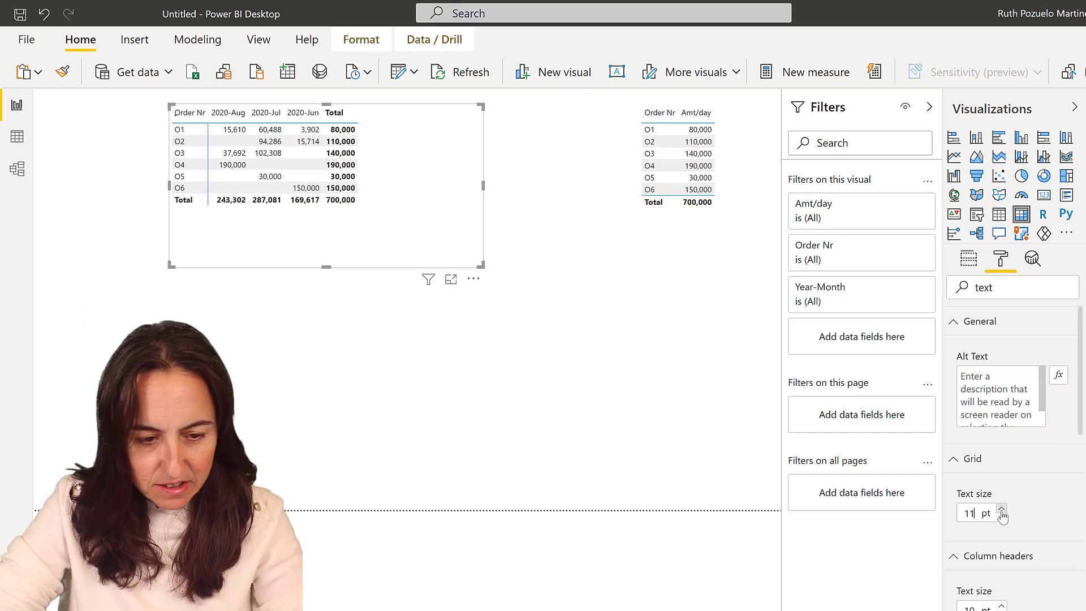
{"action": "left_click", "coordinate": [1000, 510]}
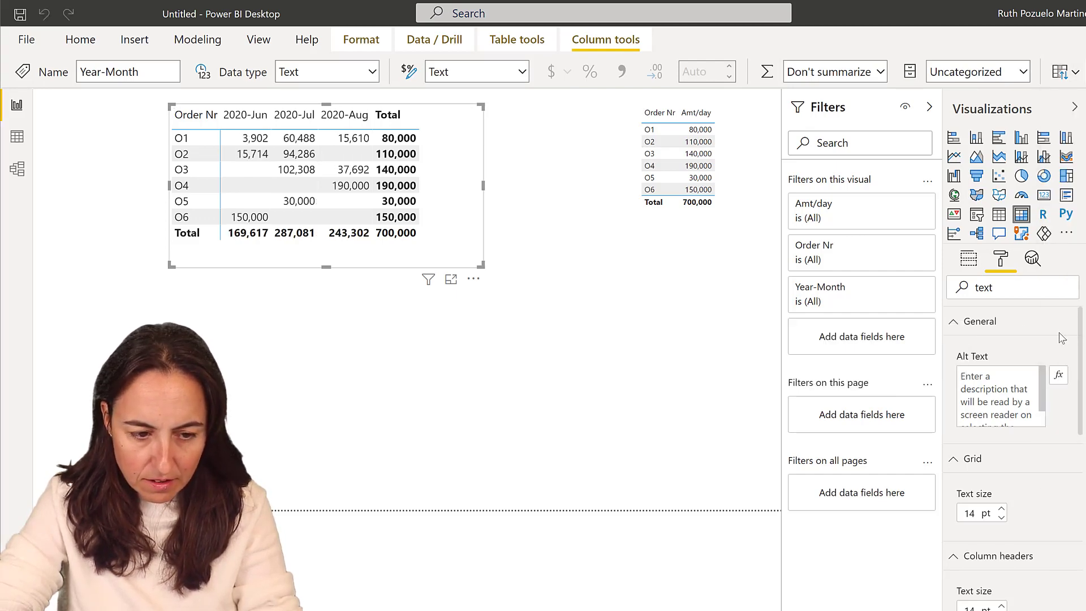
{"action": "left_click", "coordinate": [299, 137]}
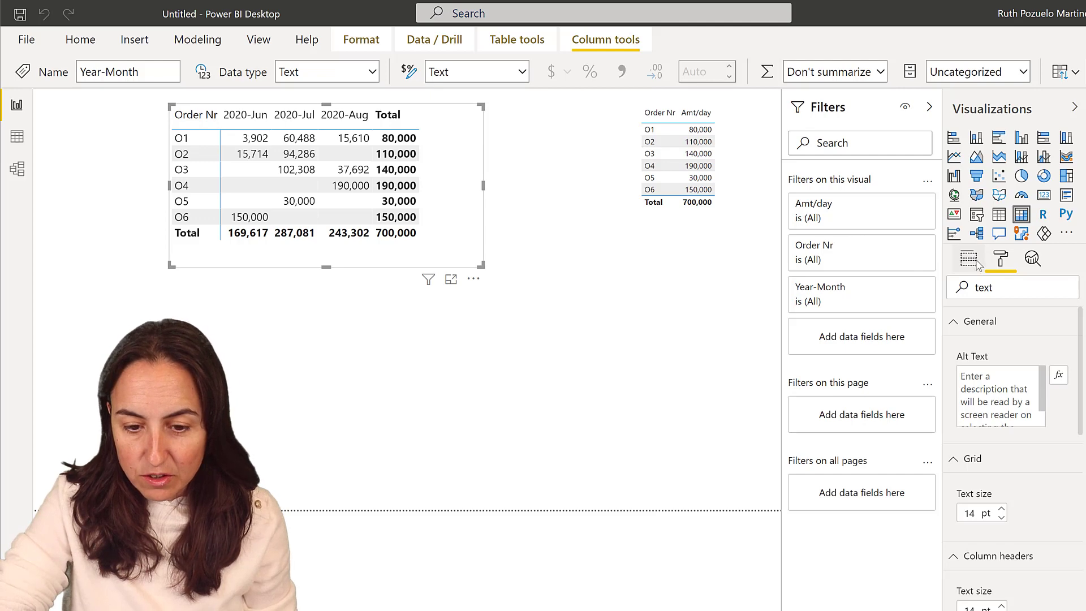
{"action": "left_click", "coordinate": [80, 40]}
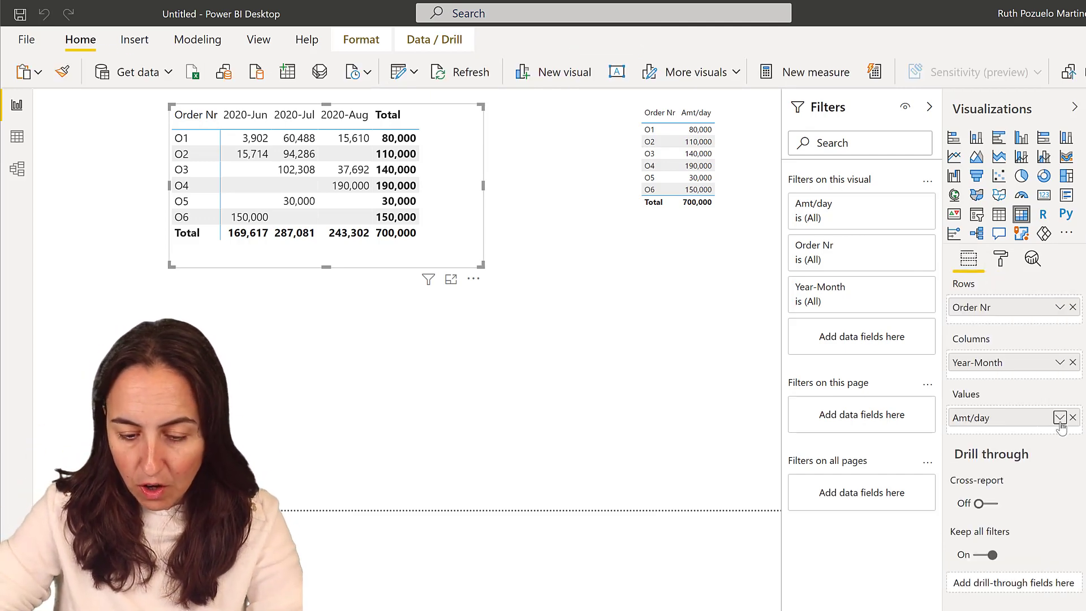
Apply a background colour scale to Amt/day with light blue top colour and blank handling set
{"action": "left_click", "coordinate": [1061, 417]}
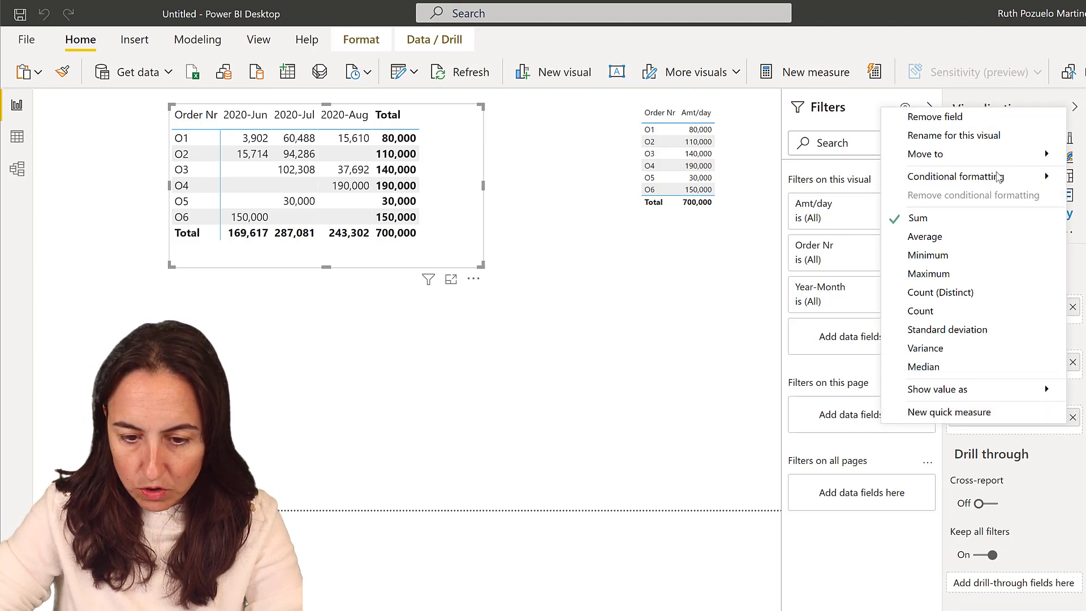
{"action": "left_click", "coordinate": [672, 293]}
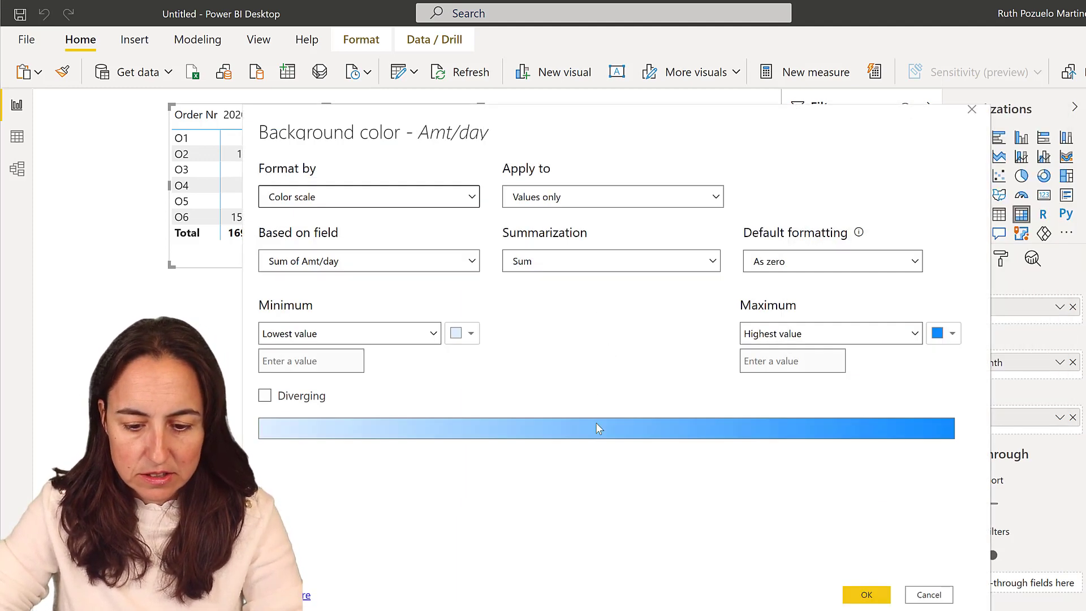
{"action": "left_click", "coordinate": [467, 333]}
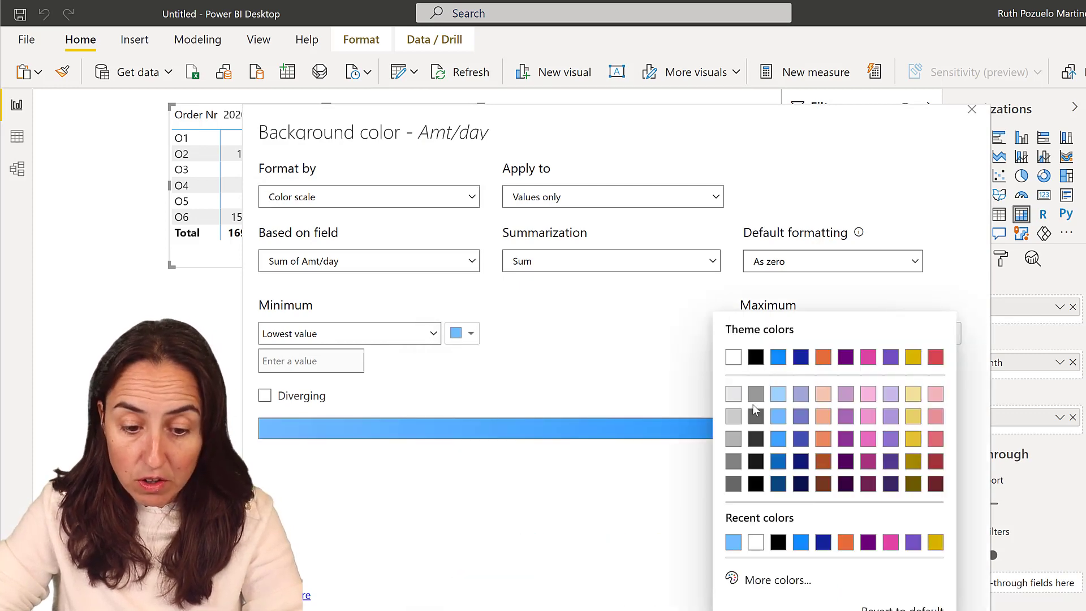
{"action": "left_click", "coordinate": [831, 261]}
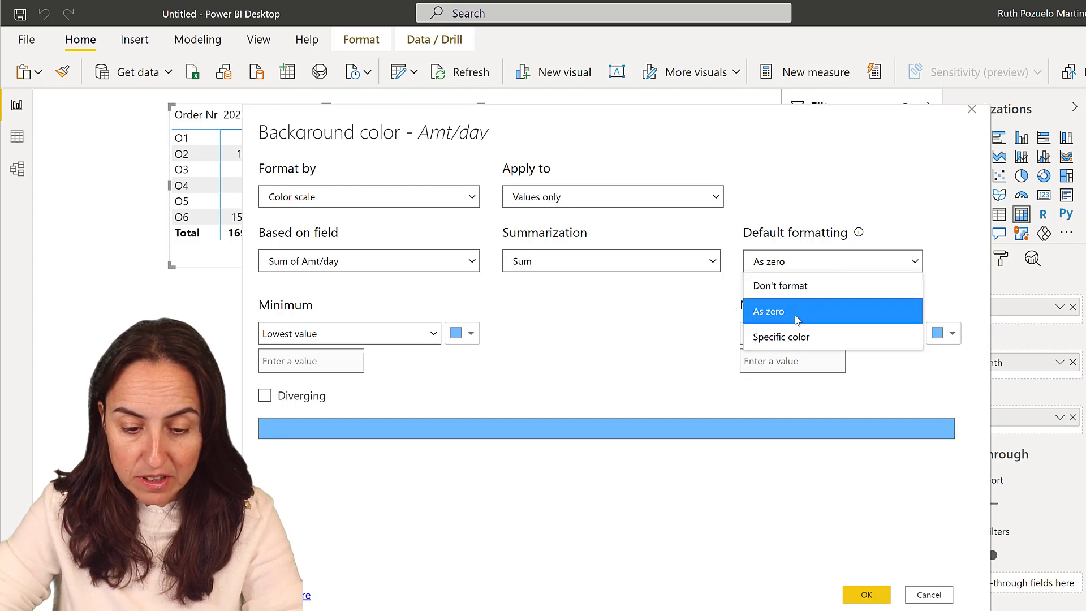
{"action": "left_click", "coordinate": [780, 336]}
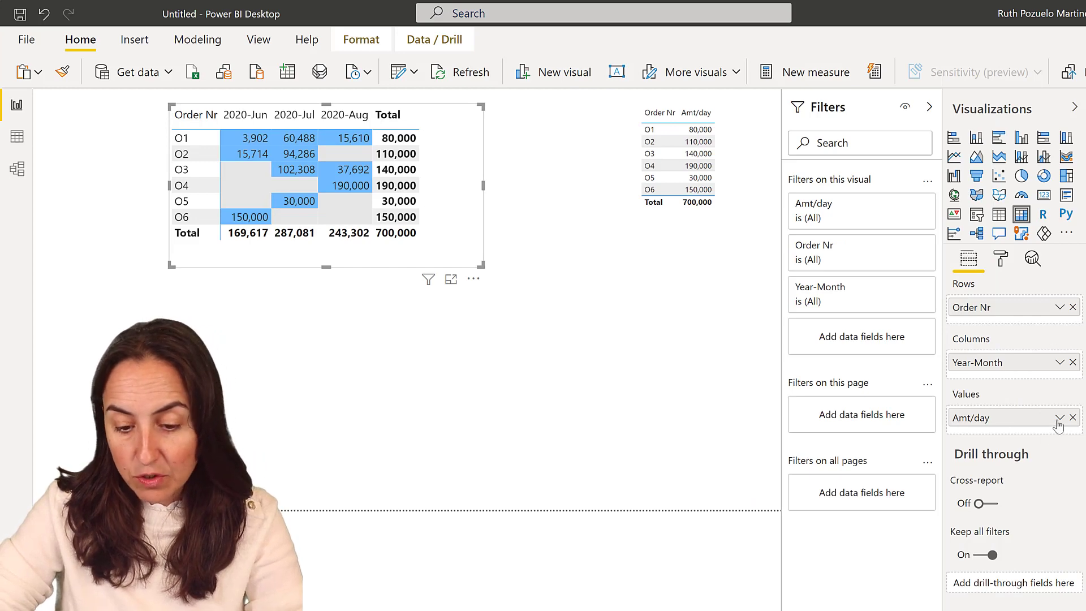
{"action": "left_click", "coordinate": [1059, 417]}
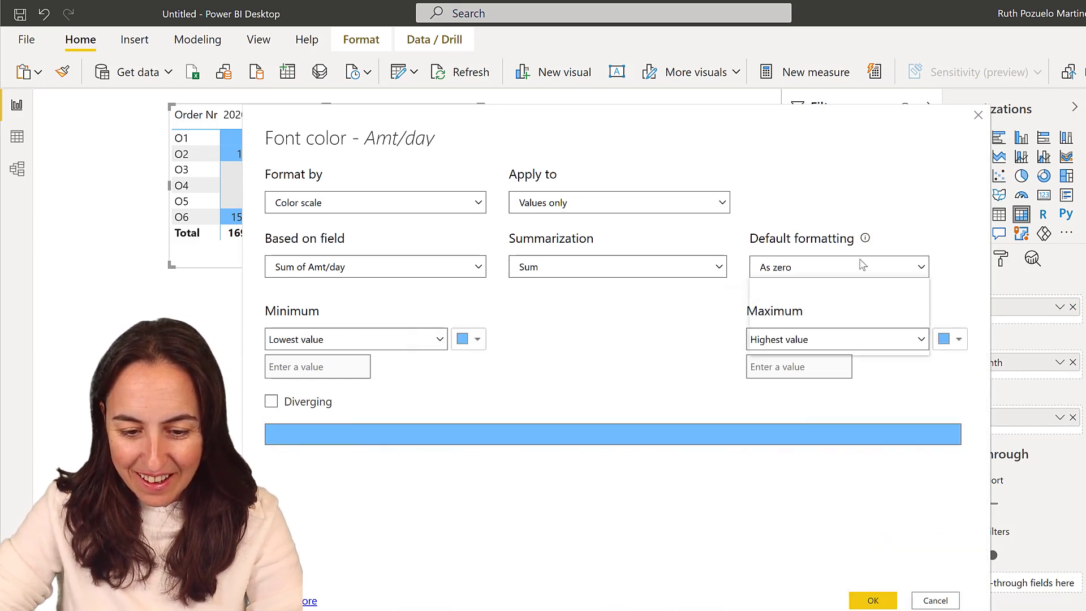
Set blank values to use a specific font colour in the Amt/day font colour scale
{"action": "left_click", "coordinate": [838, 267]}
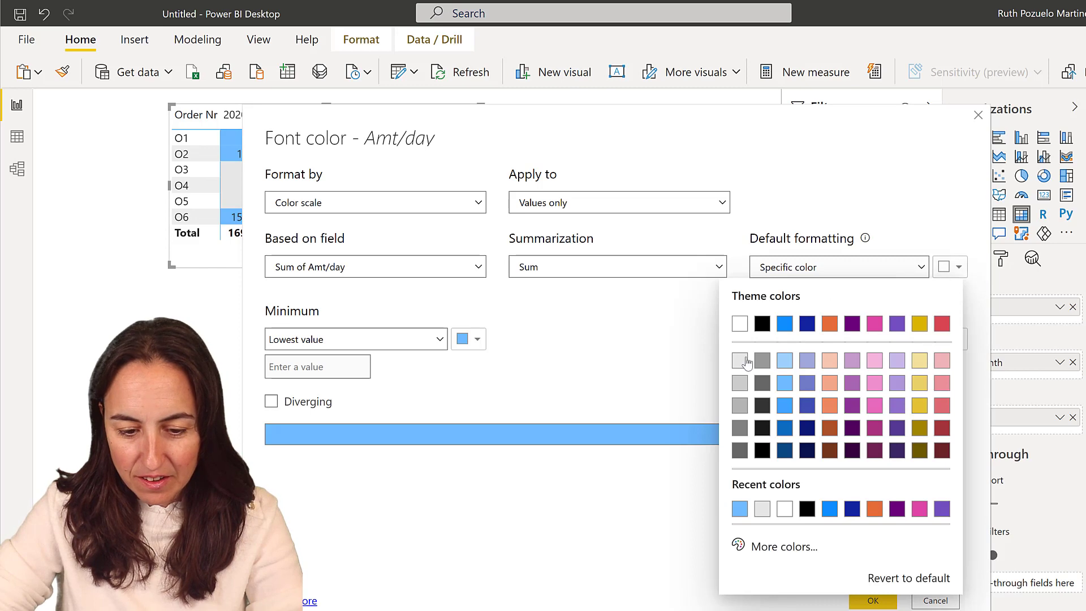